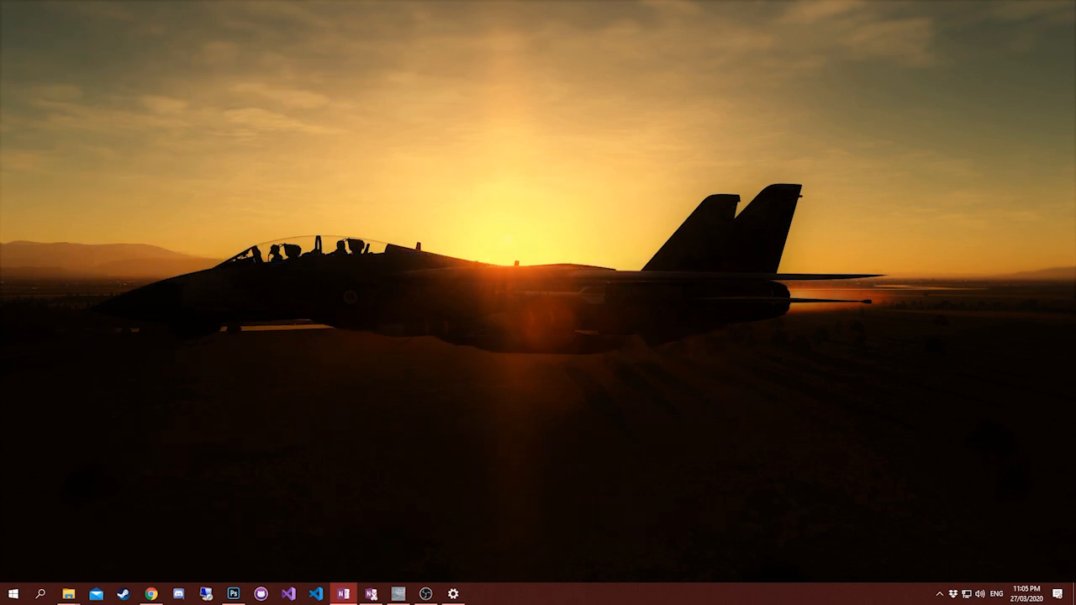
mouse_move(993, 213)
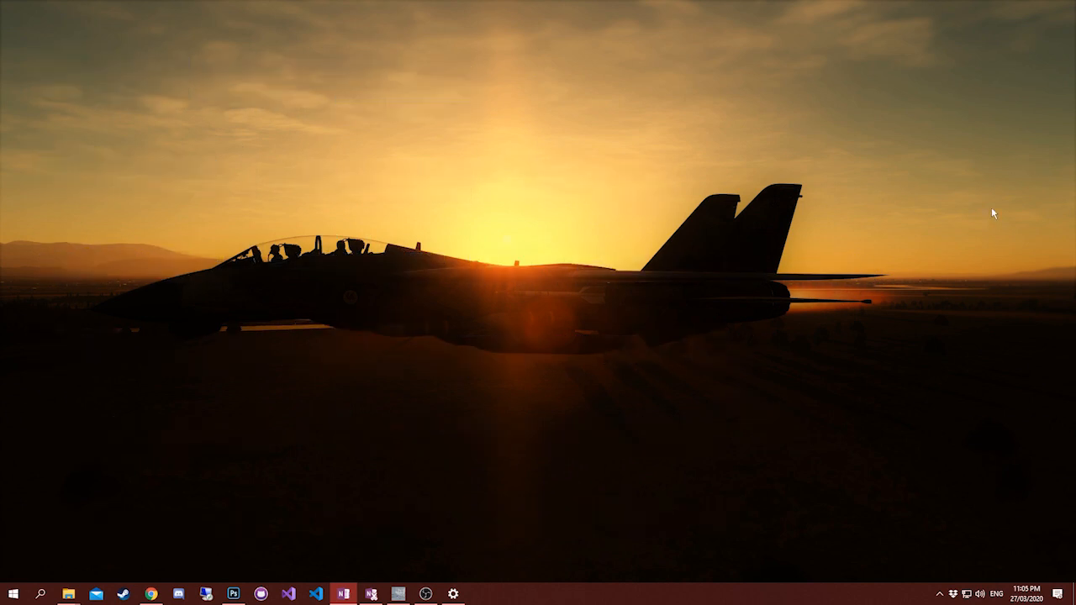
mouse_move(318, 471)
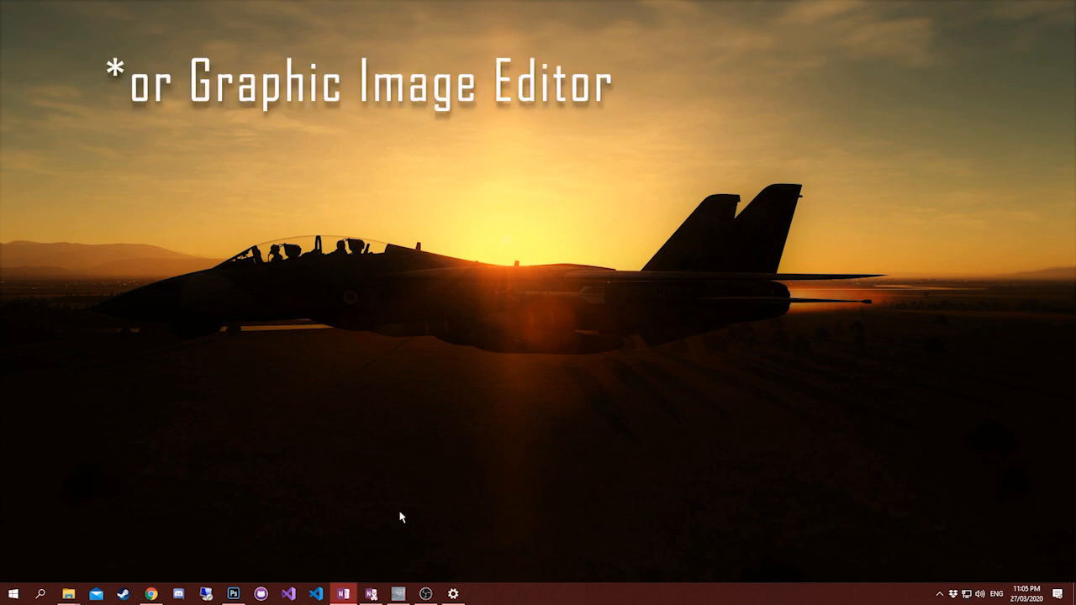
Bring the F-18C squadron livery texture forward in Photoshop, then in GIMP.
left_click(234, 594)
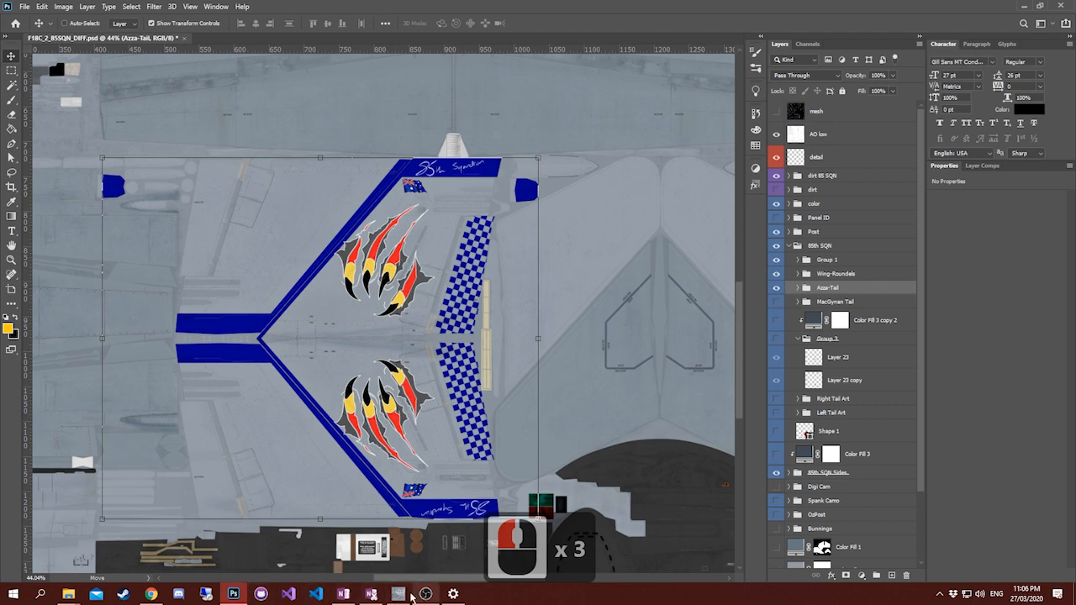
left_click(398, 594)
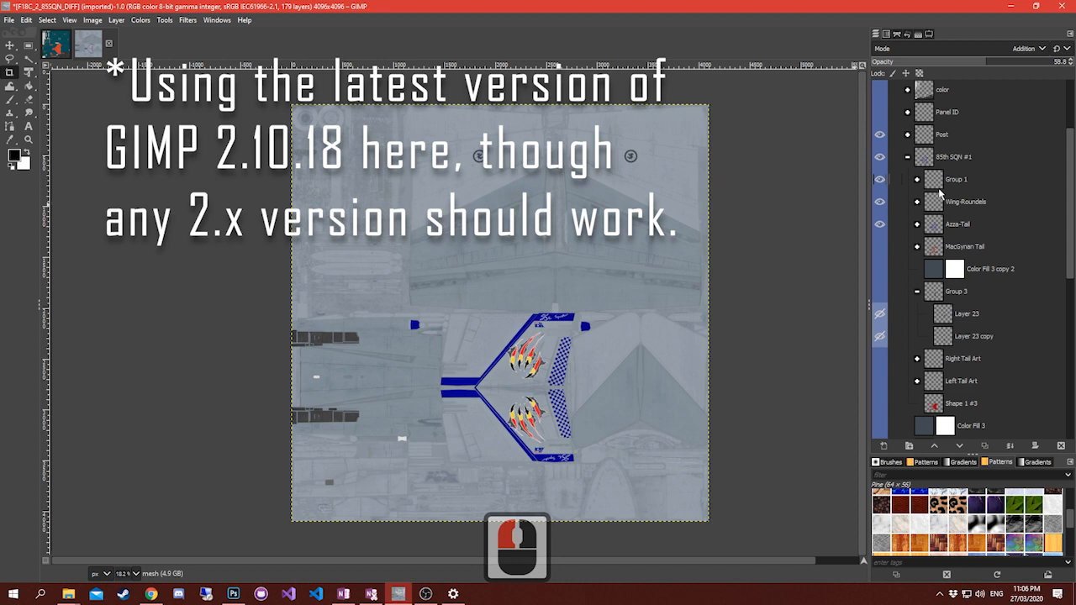
Hide and restore the Azza-Tail and Wing-Roundels layers in GIMP, then return to Photoshop.
left_click(879, 225)
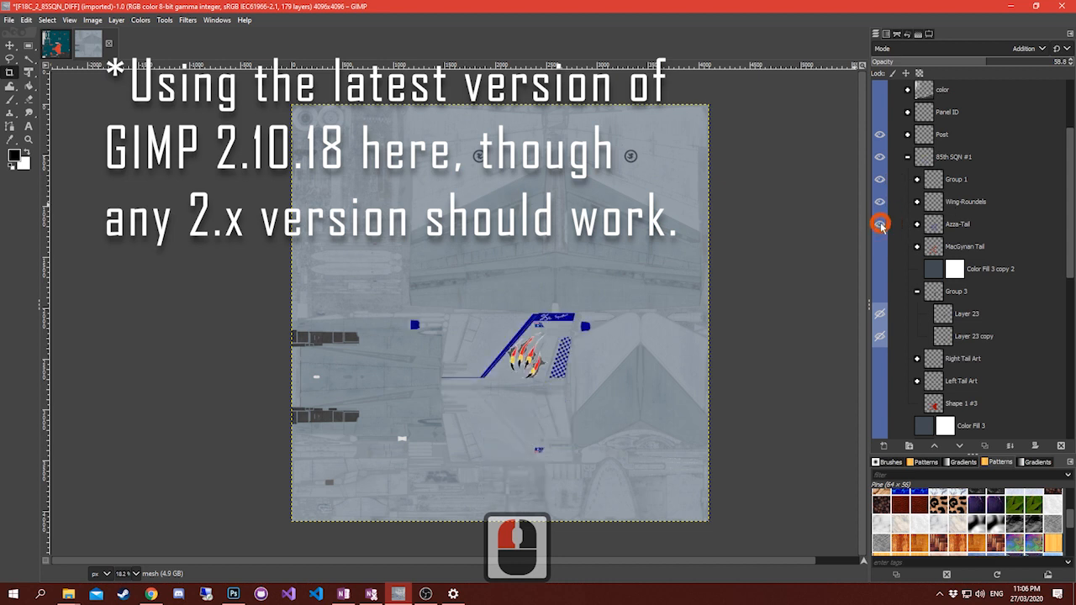
left_click(880, 202)
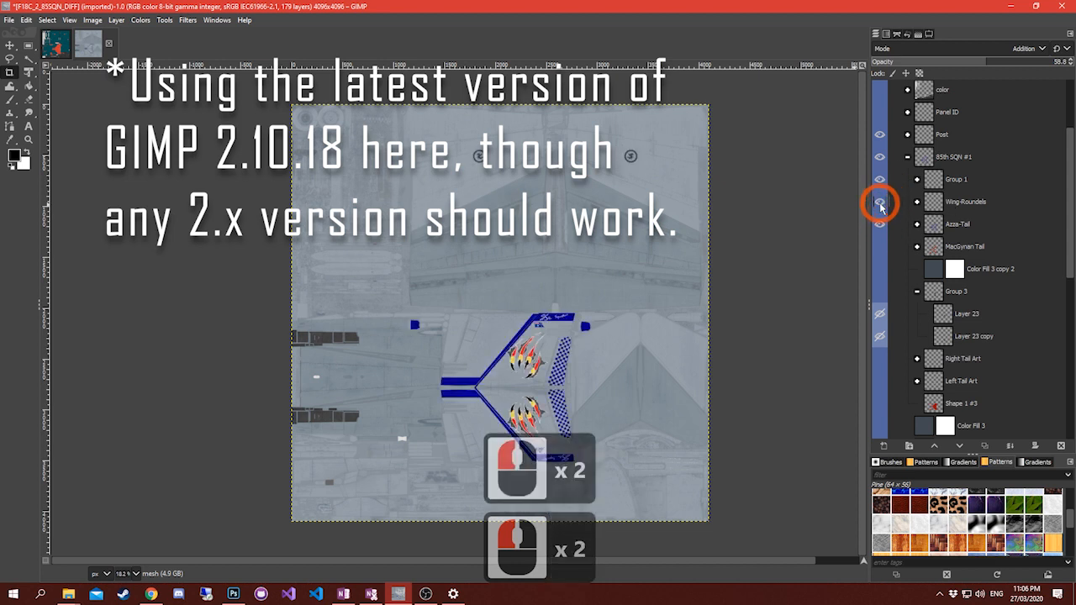
left_click(880, 157)
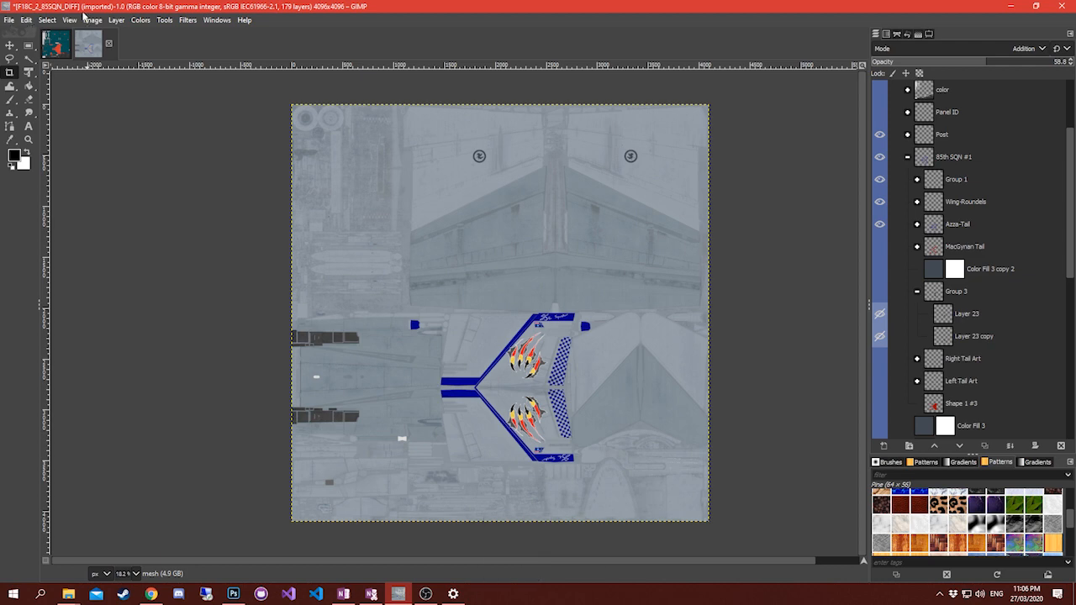
left_click(234, 594)
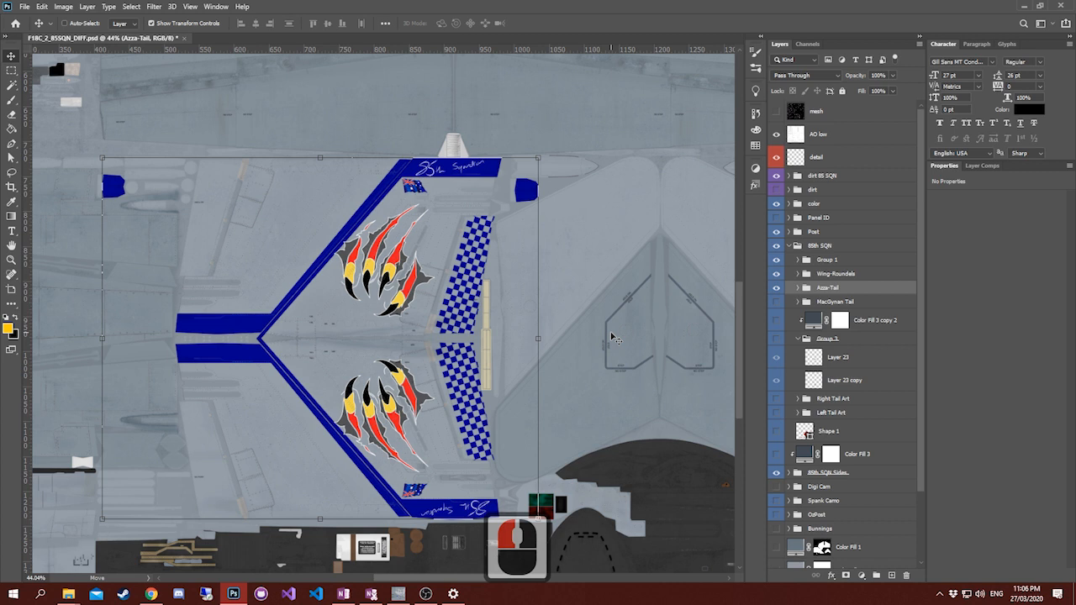
mouse_move(662, 339)
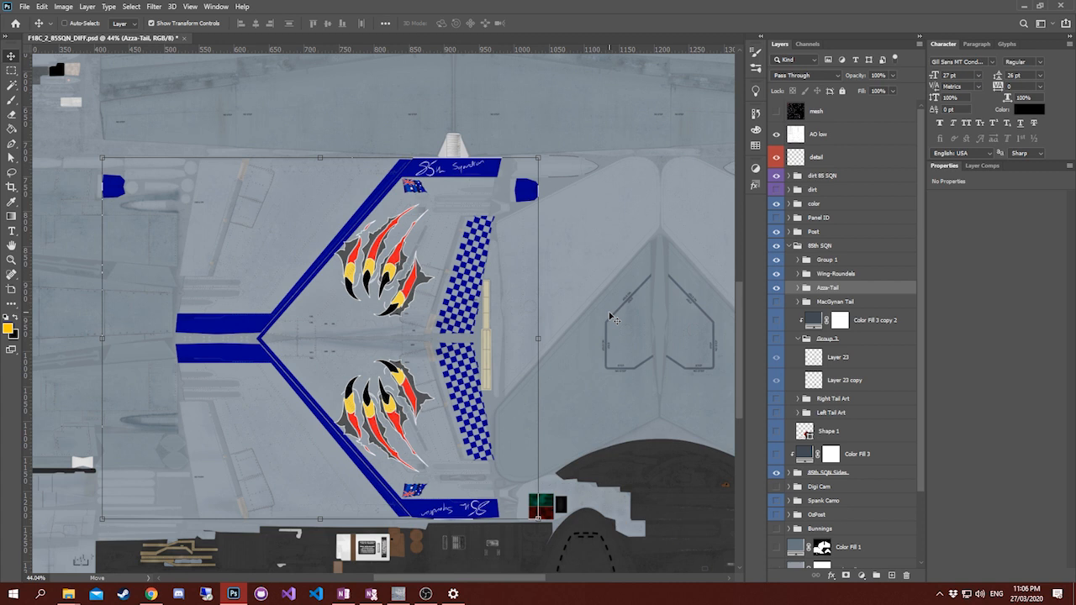
mouse_move(589, 286)
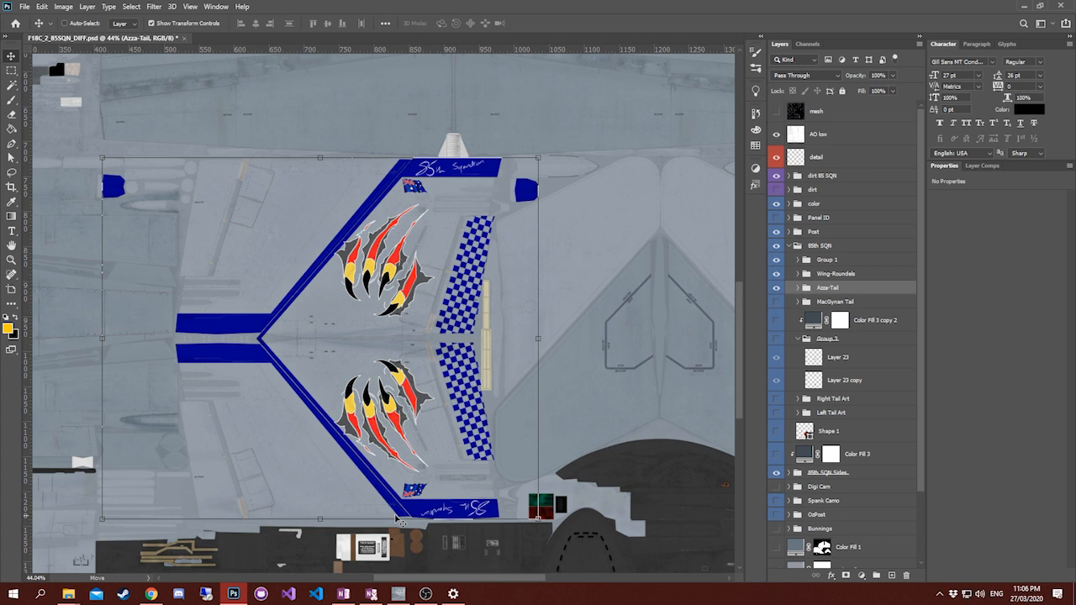
mouse_move(261, 519)
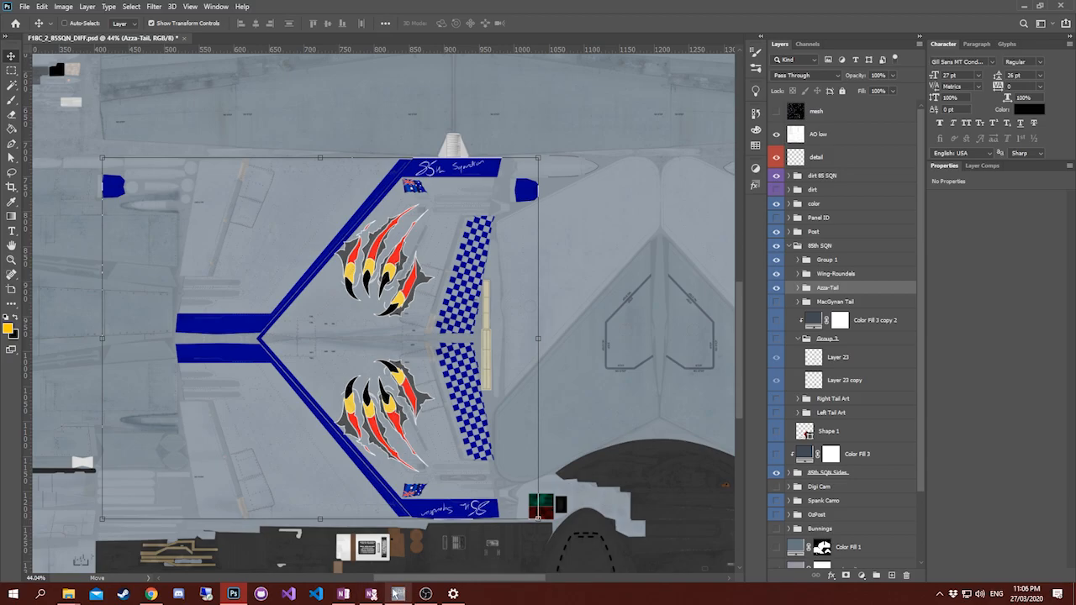
Switch to the browser showing the GIMP DDS plugin project page.
left_click(149, 594)
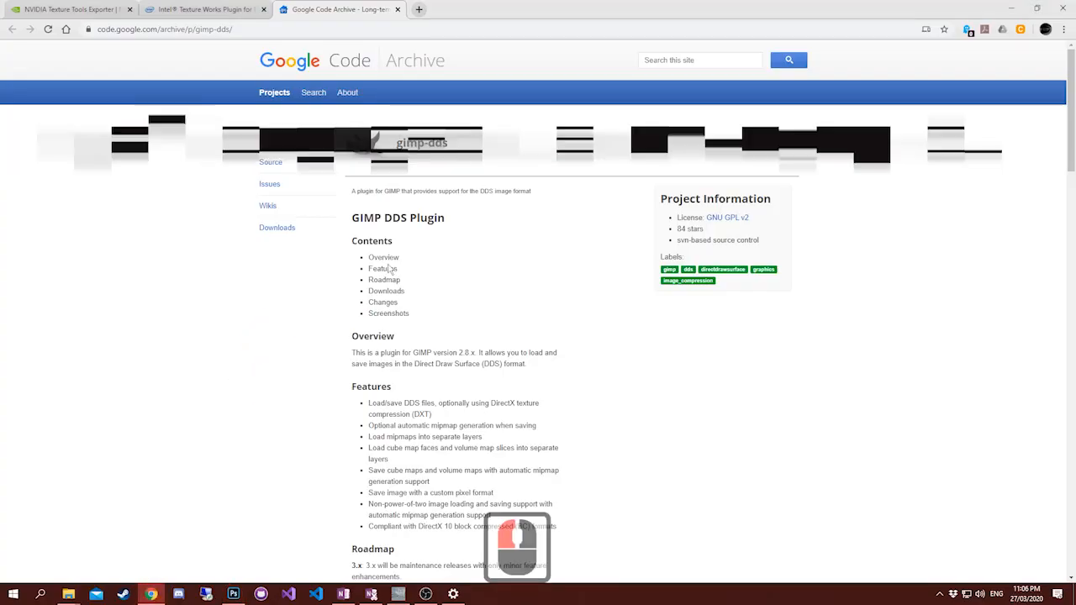
left_click(155, 29)
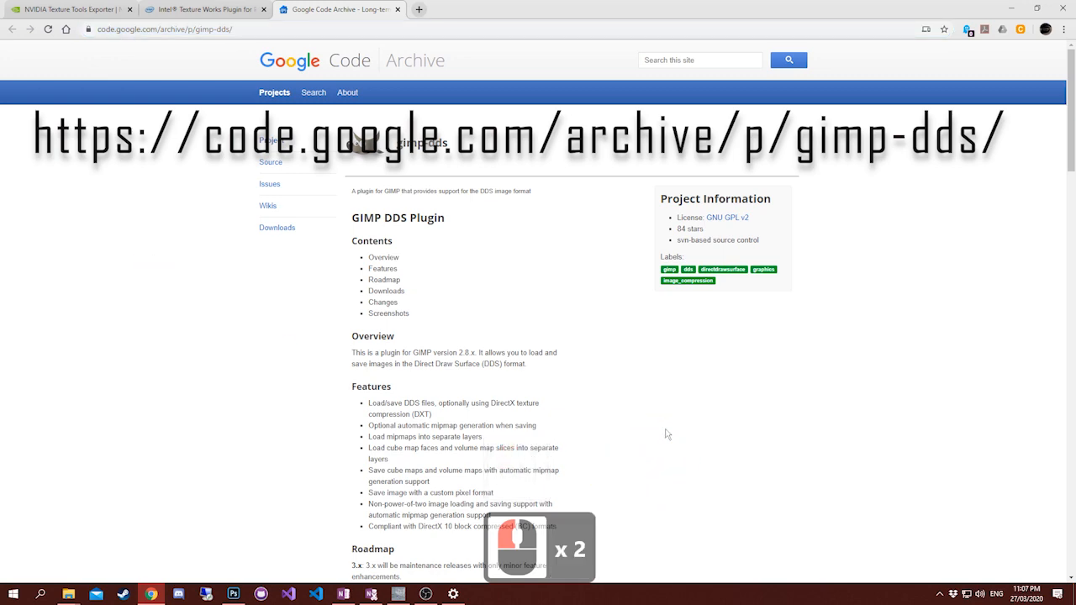
scroll("down", 3)
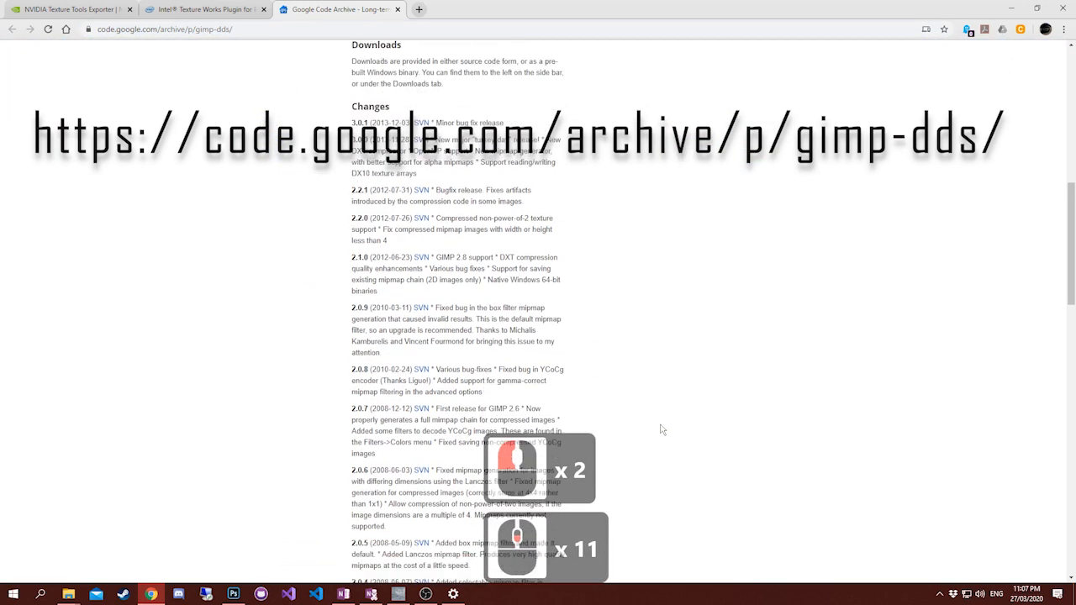
scroll("up", 3)
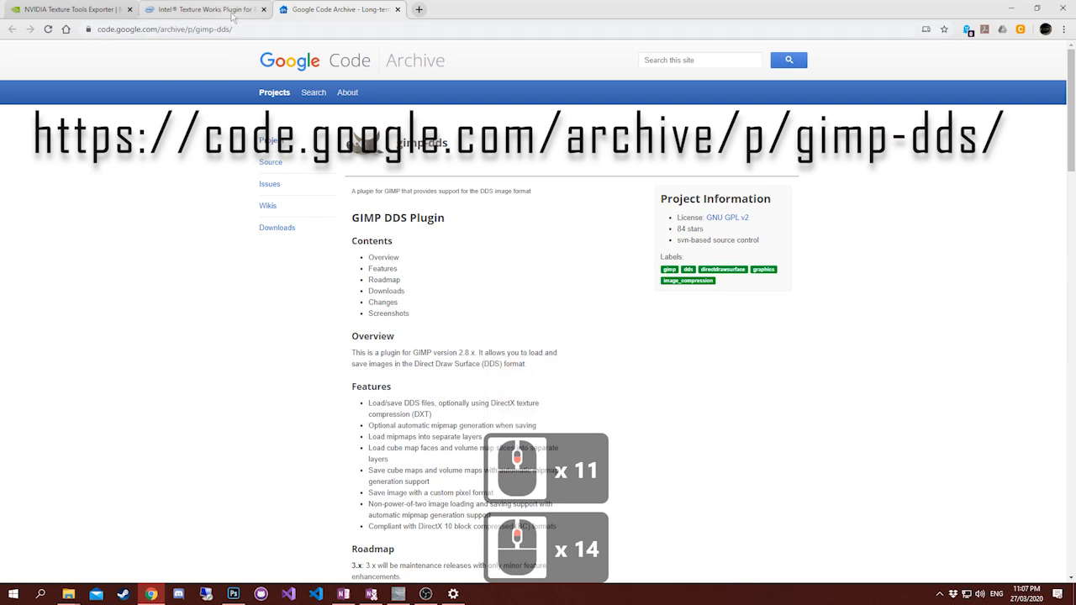
mouse_move(202, 9)
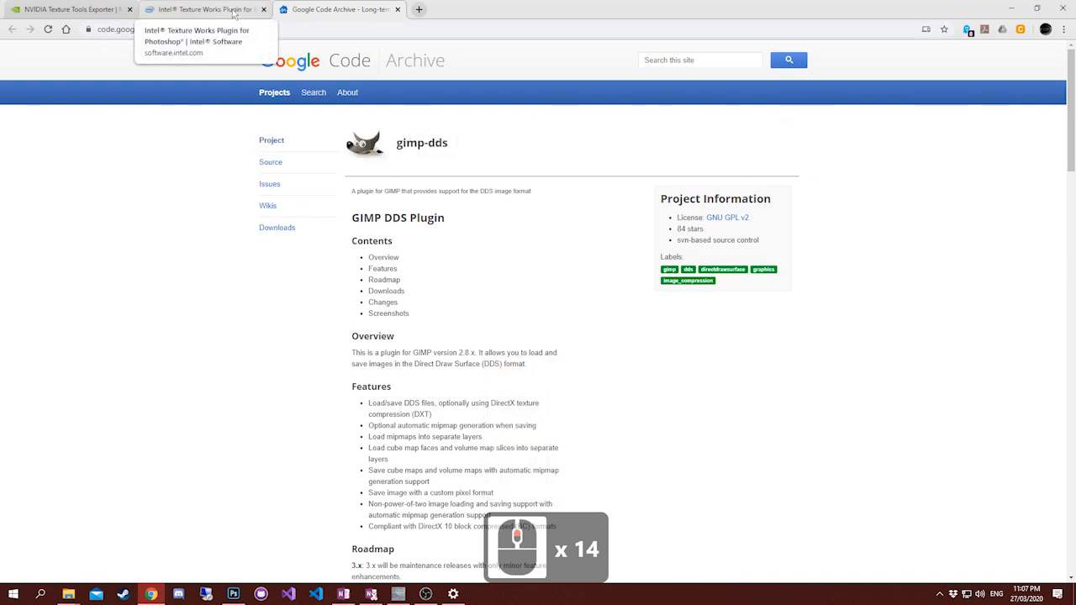
Review the Intel Texture Works Photoshop plugin article, then move to the NVIDIA Texture Tools Exporter page.
left_click(202, 9)
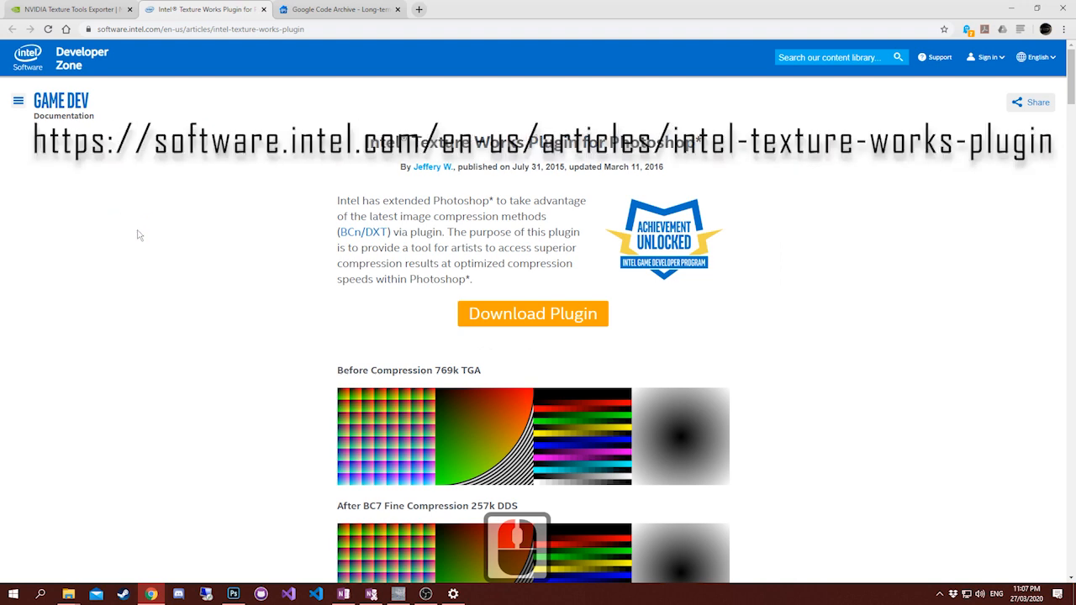
mouse_move(785, 350)
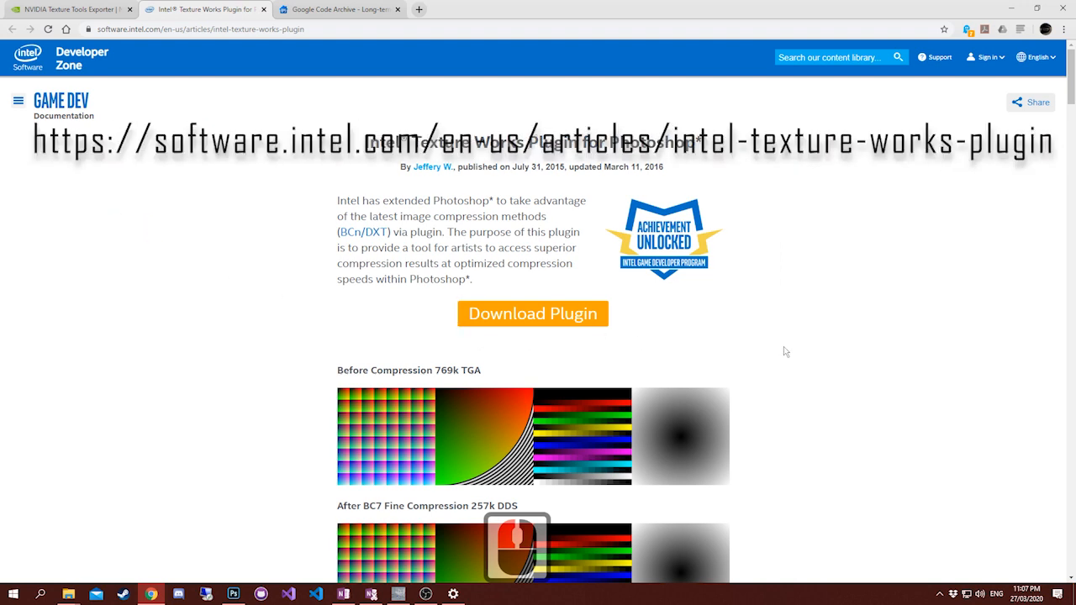
left_click(211, 28)
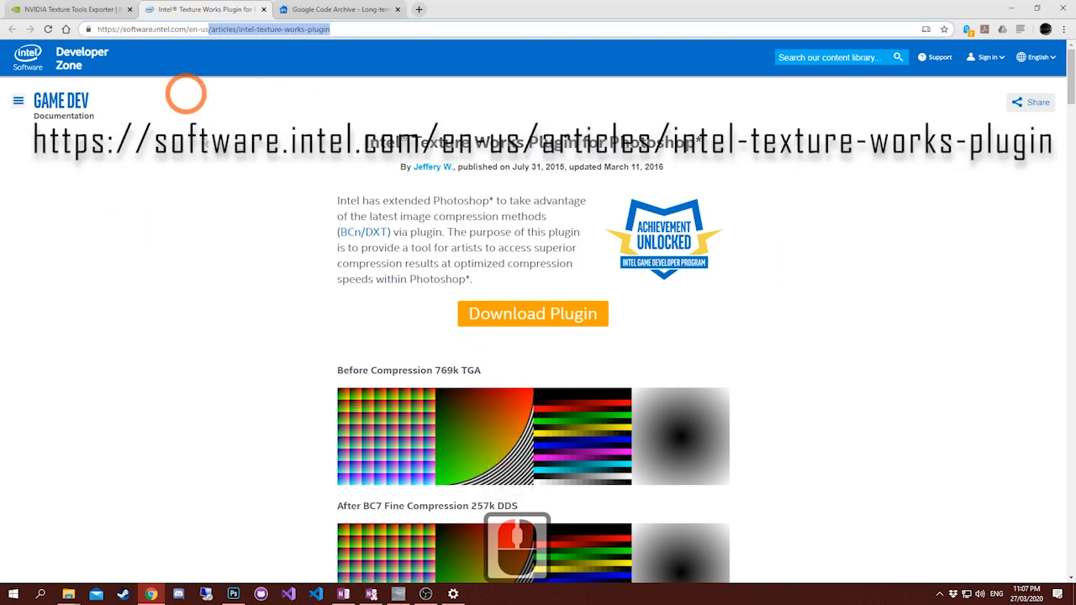
scroll("down", 3)
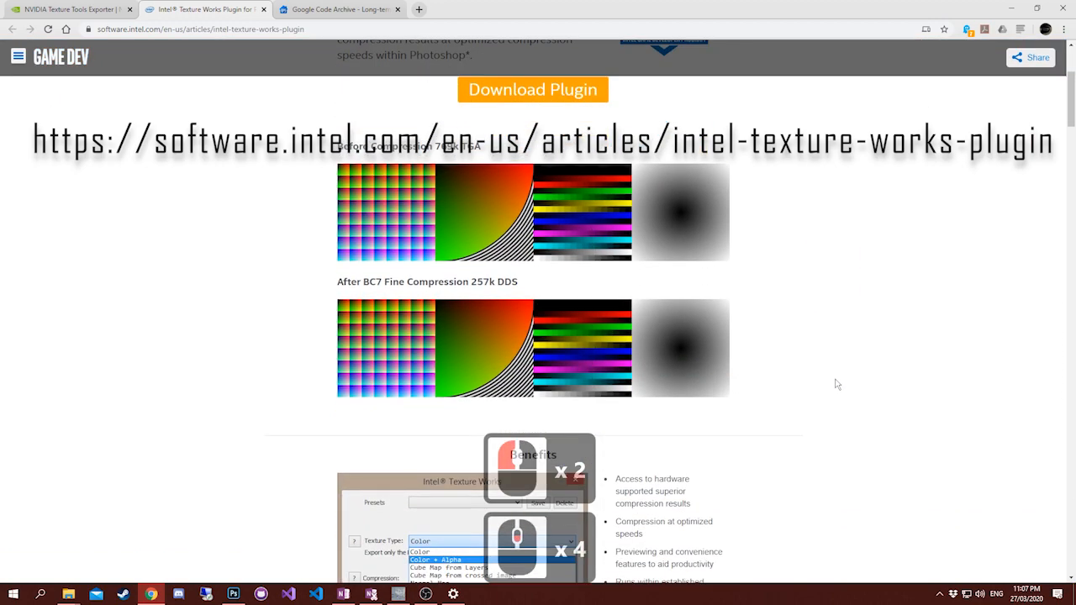
scroll("down", 3)
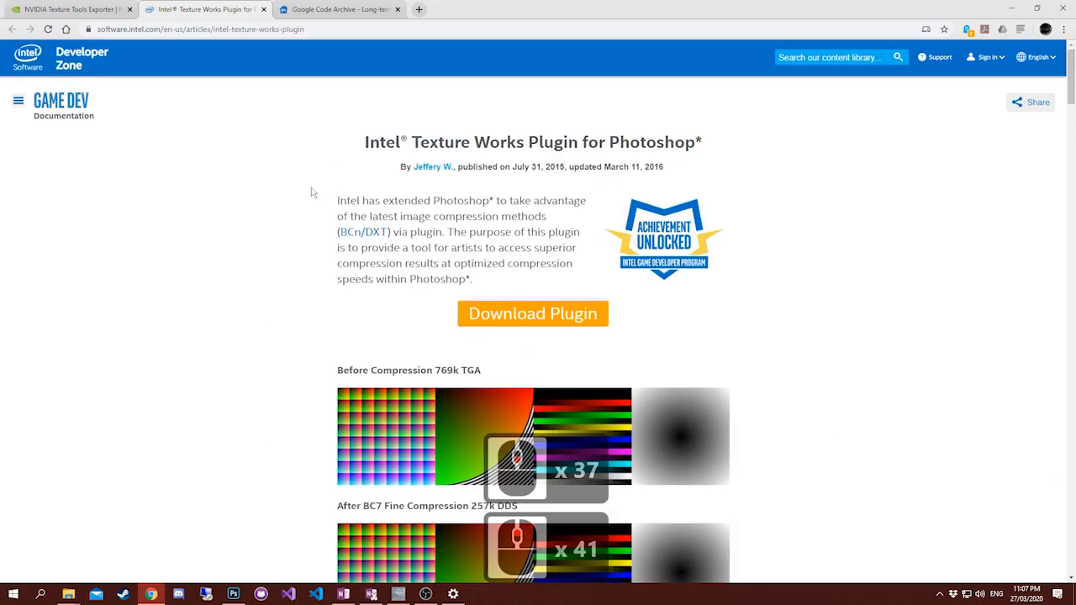
left_click(72, 9)
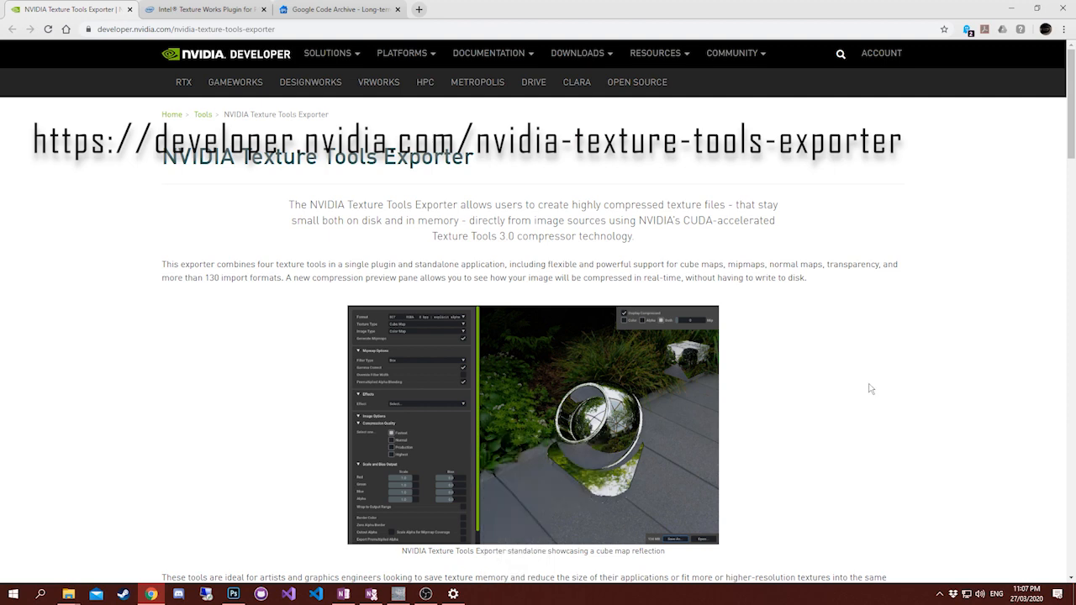
Scroll through the NVIDIA Texture Tools Exporter overview and features, selecting its title, and return to the top.
scroll("down", 3)
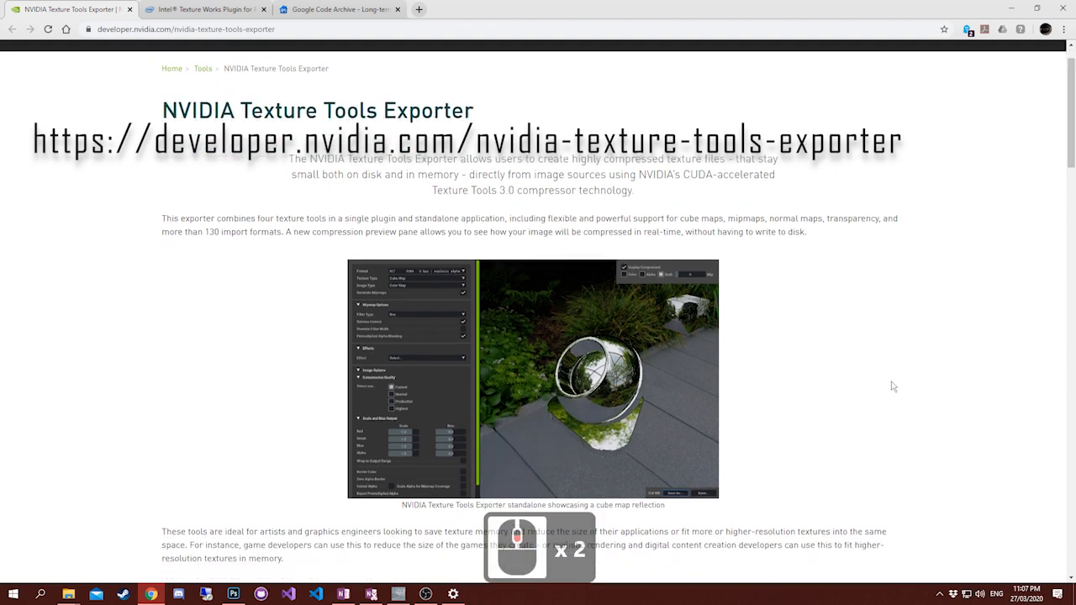
scroll("down", 3)
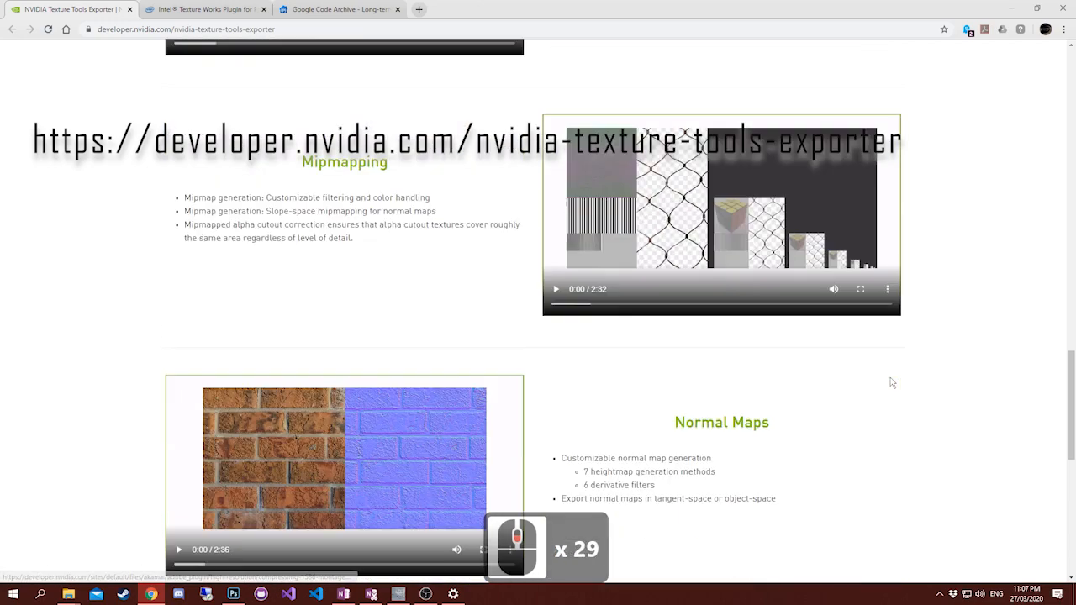
scroll("down", 3)
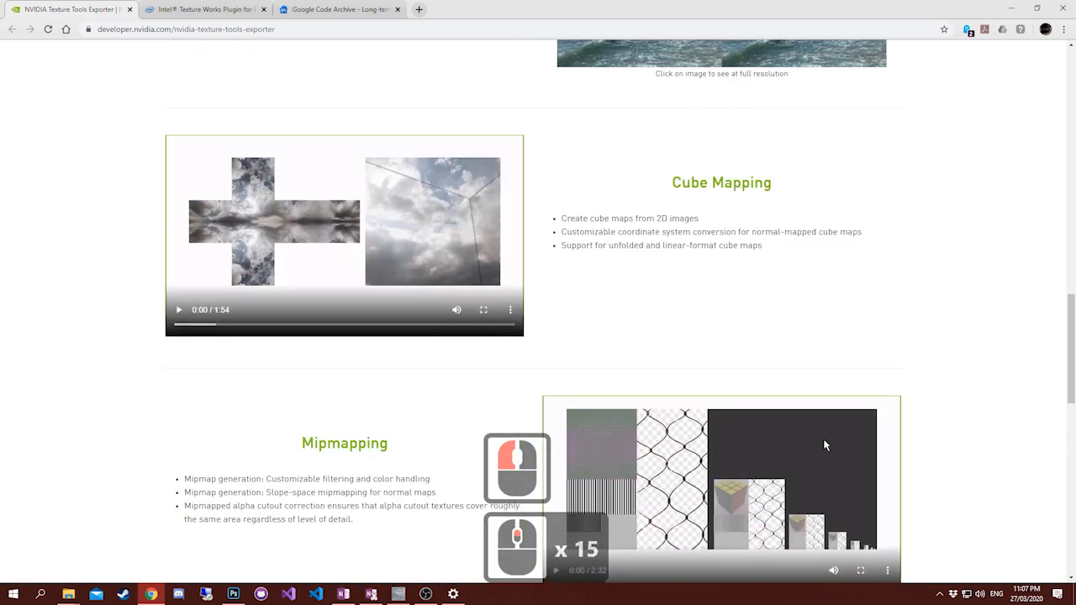
scroll("up", 3)
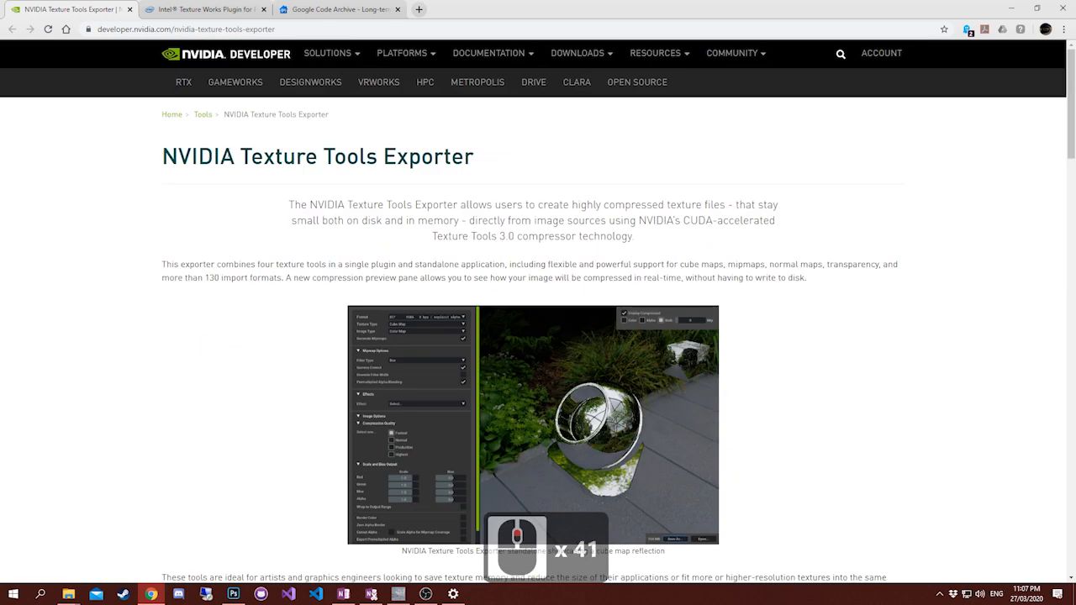
double_click(278, 157)
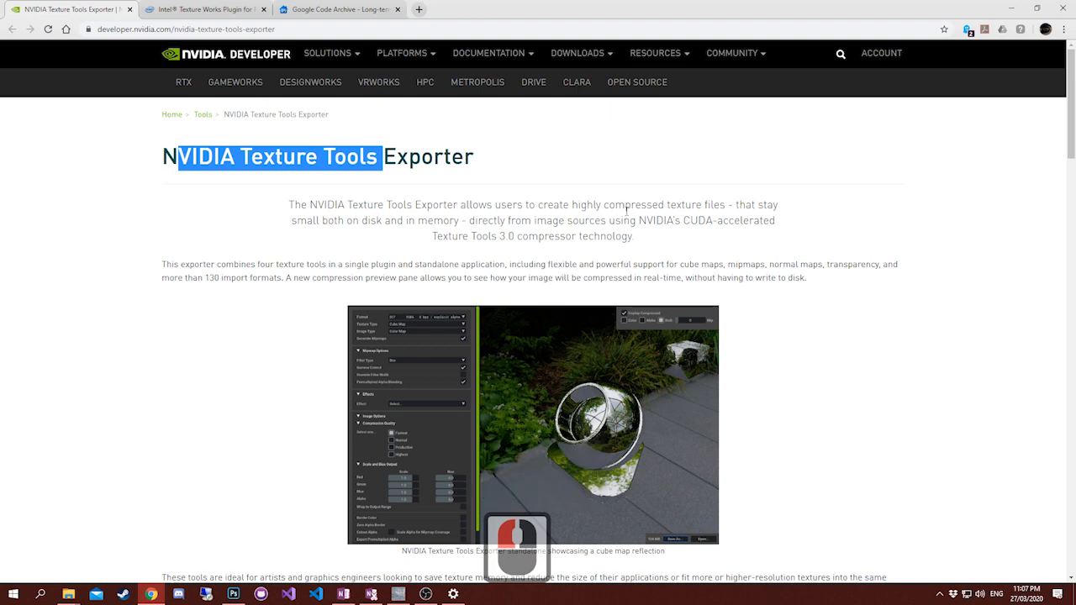
mouse_move(598, 278)
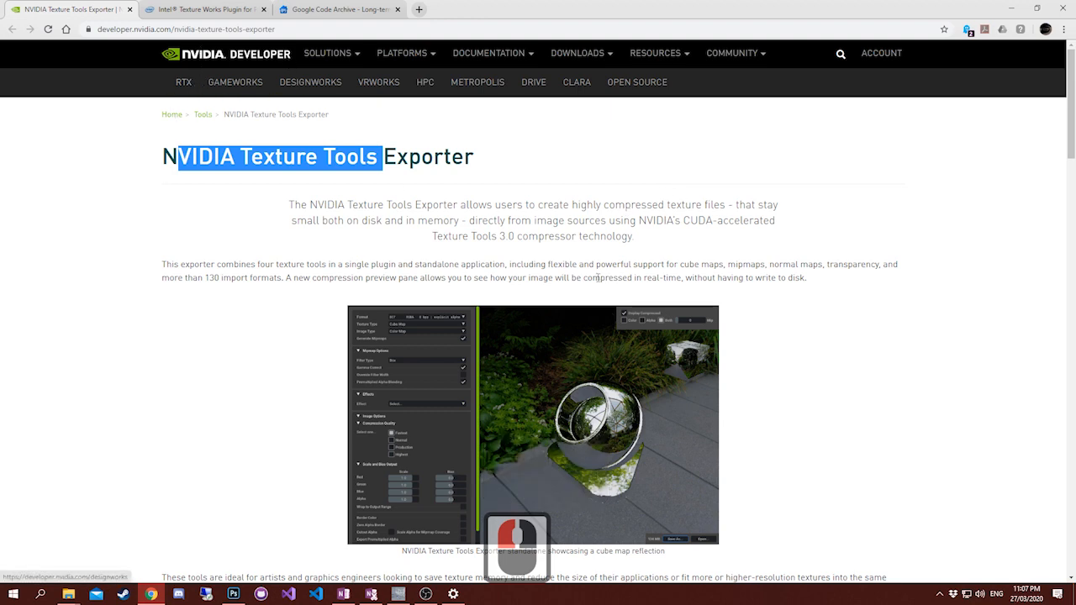
scroll("down", 3)
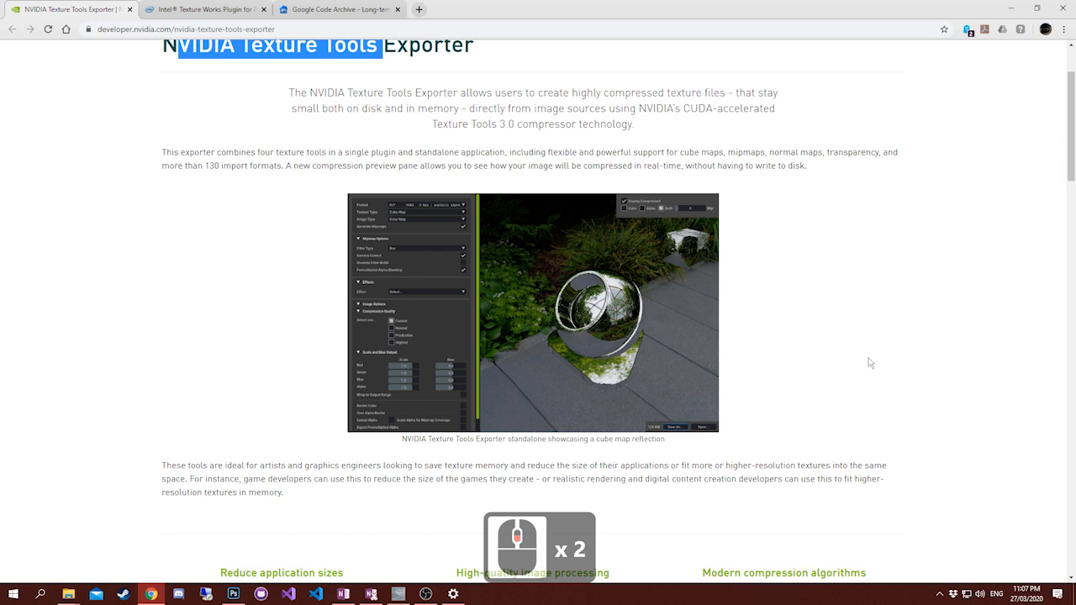
mouse_move(851, 345)
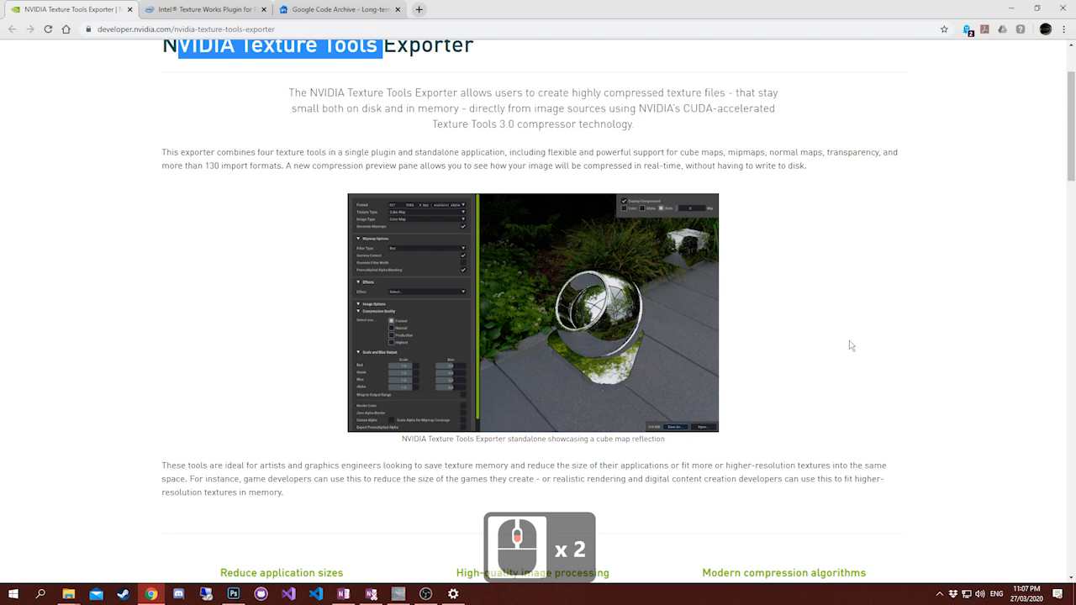
mouse_move(395, 202)
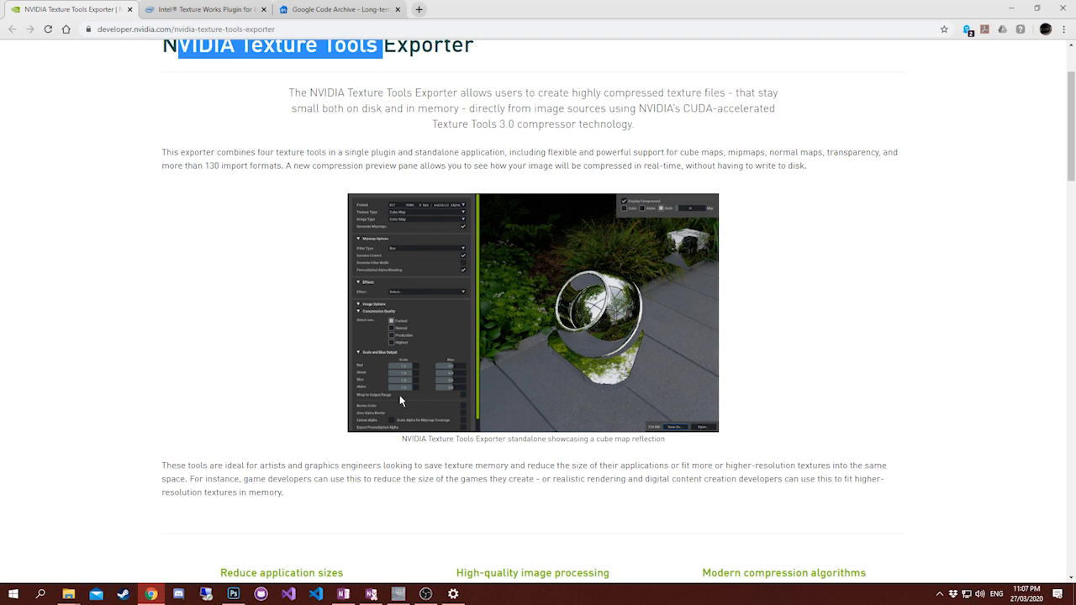
scroll("up", 3)
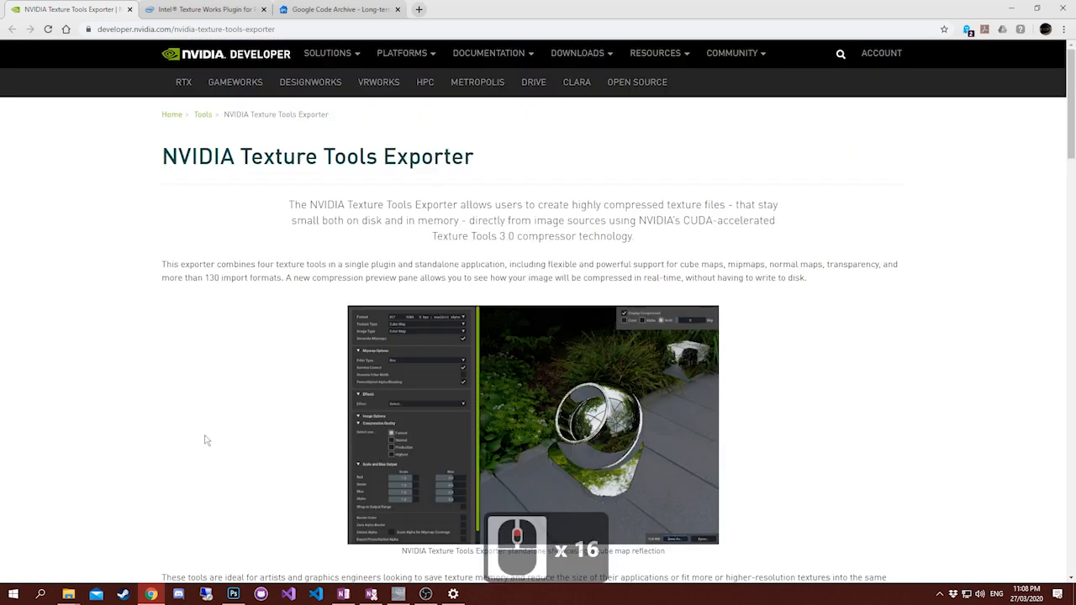
Scroll to the Downloads section for the Standalone Application and Adobe Photoshop Plugin.
scroll("down", 3)
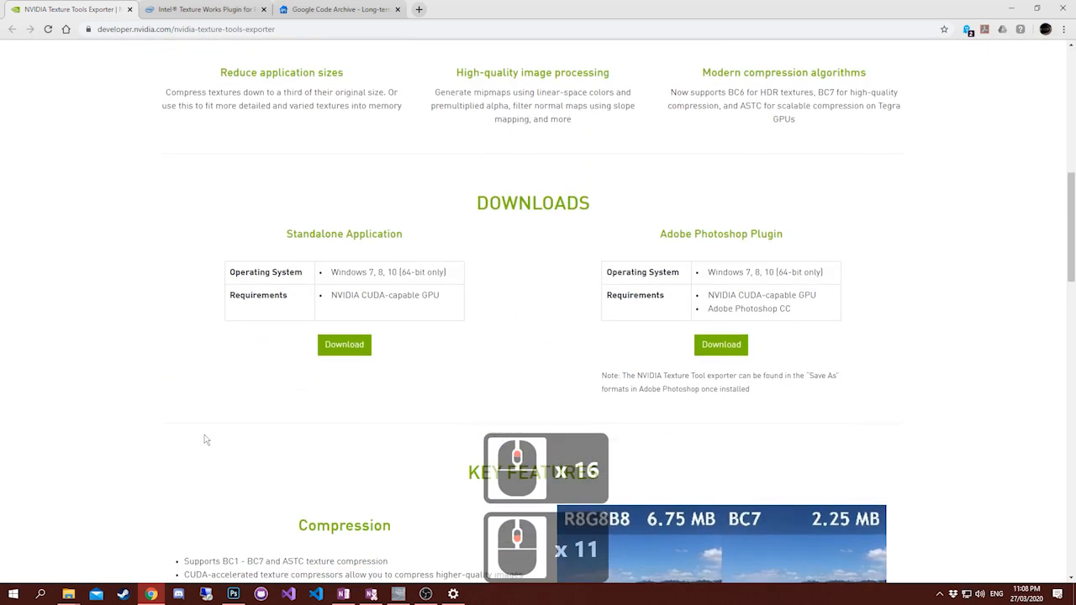
scroll("down", 3)
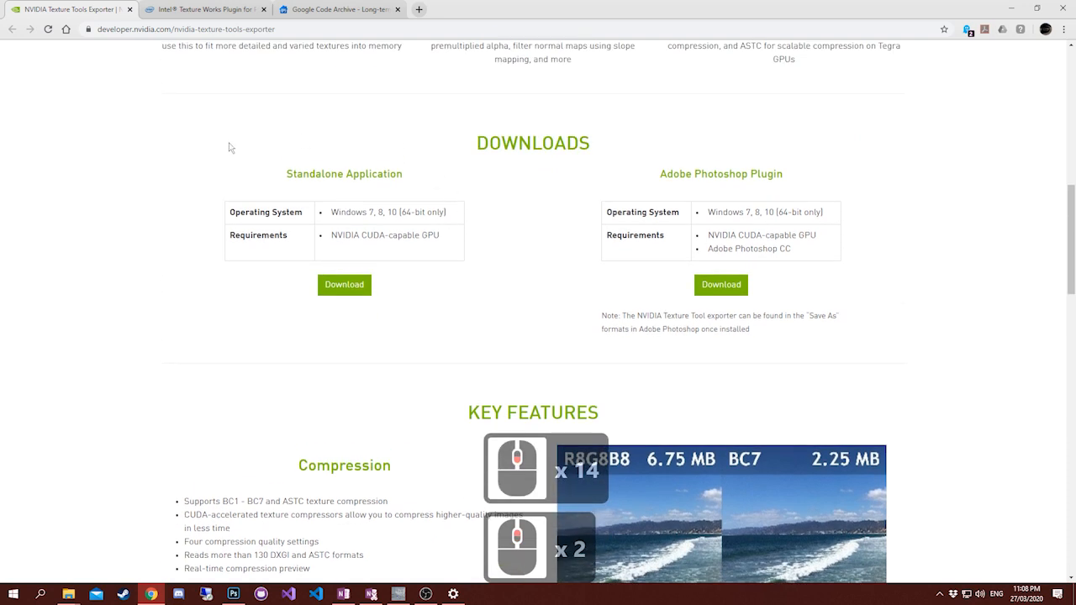
mouse_move(132, 166)
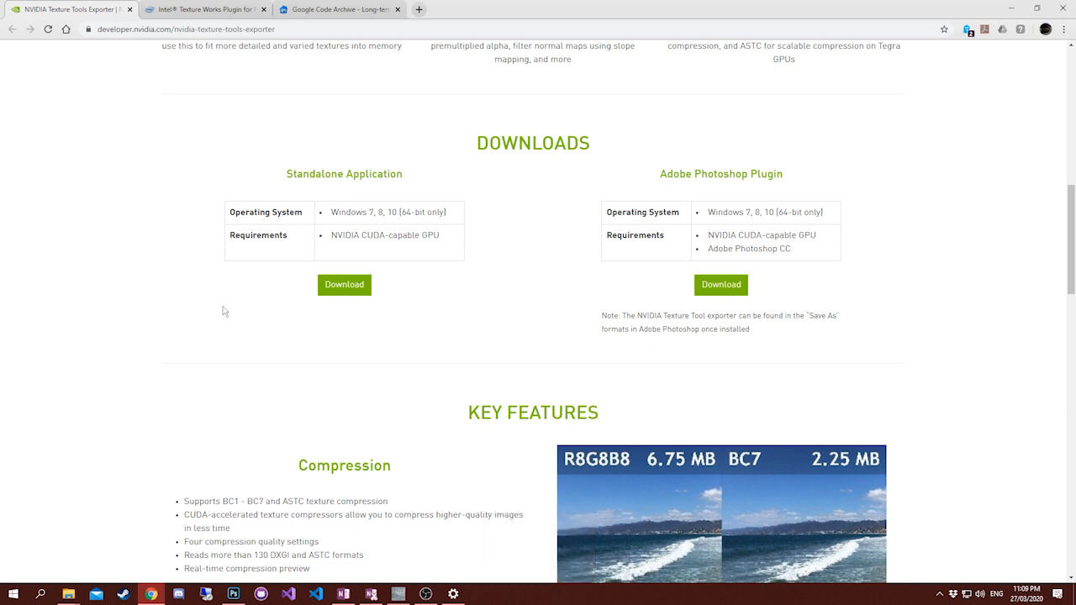
mouse_move(319, 156)
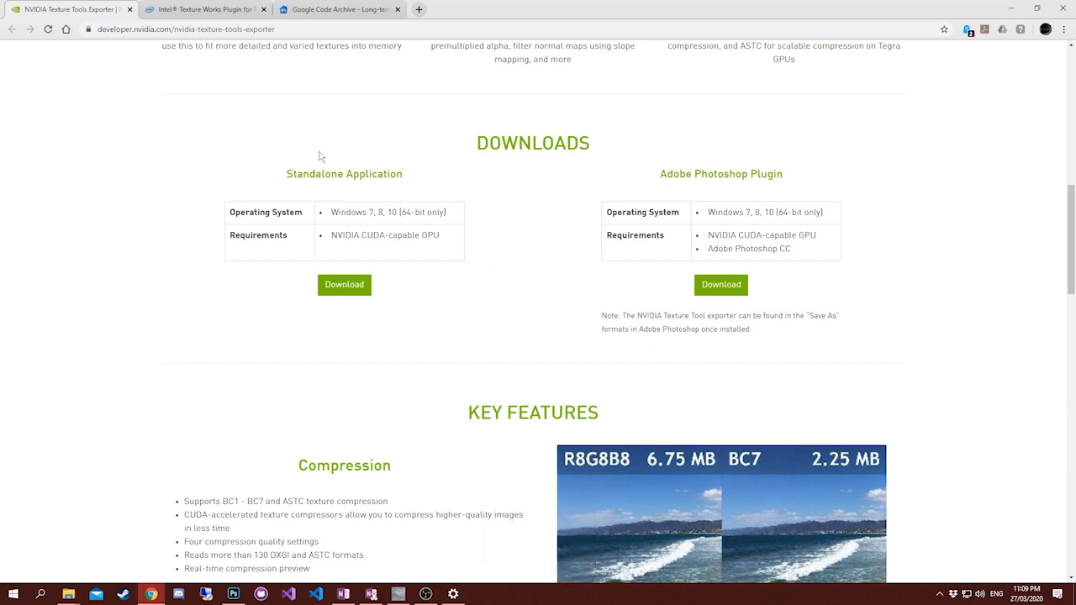
mouse_move(374, 187)
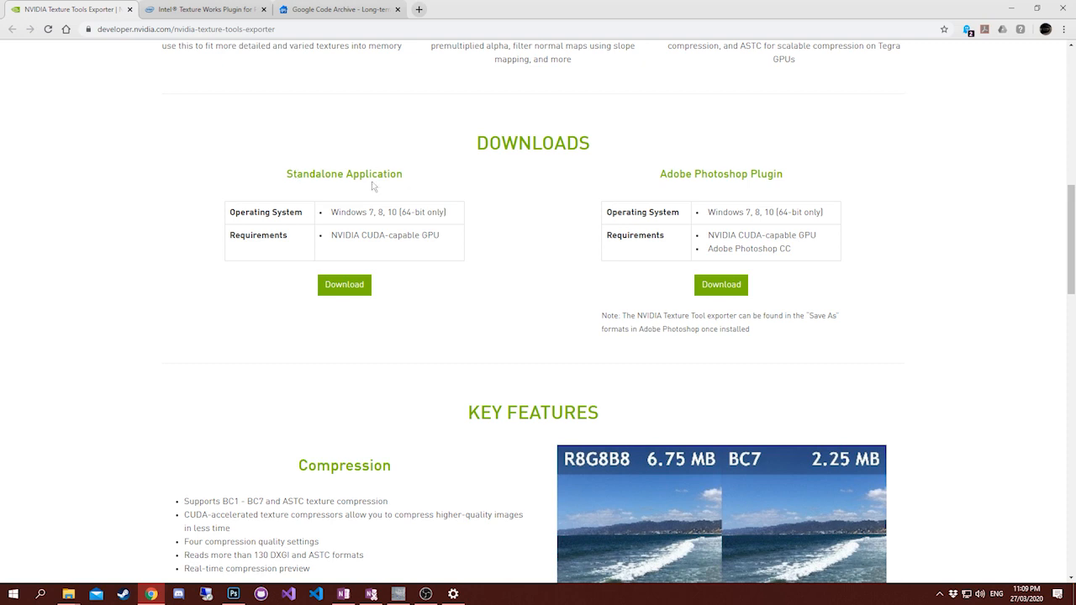
mouse_move(384, 241)
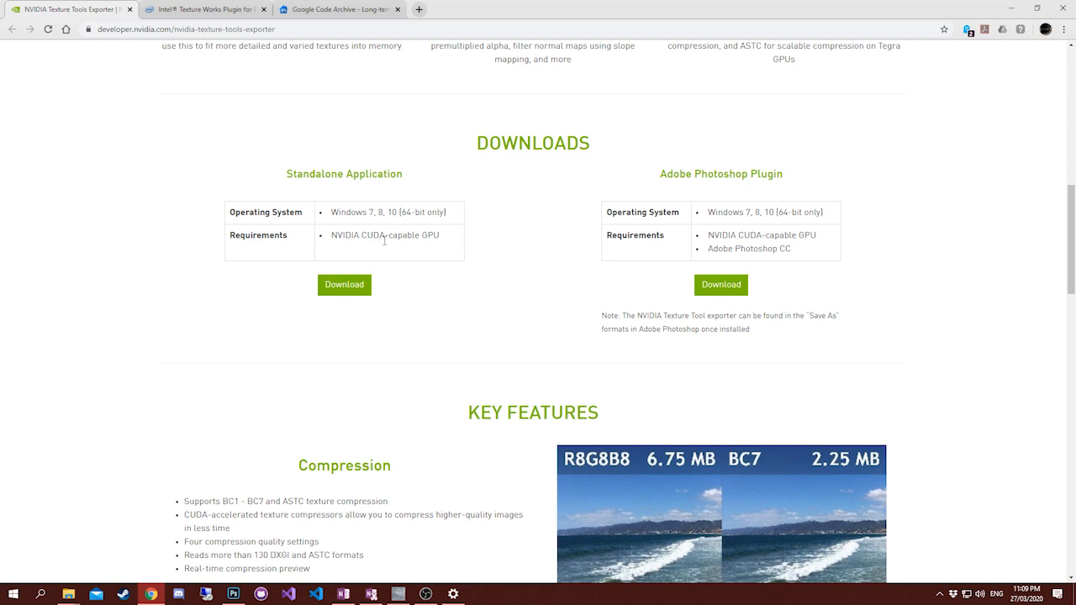
mouse_move(270, 202)
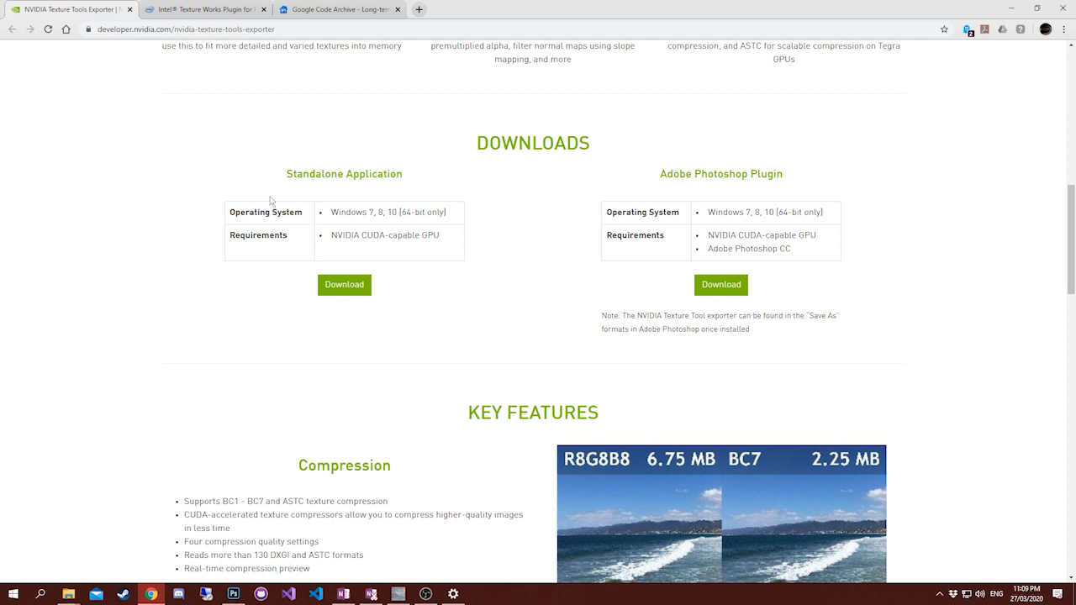
mouse_move(367, 200)
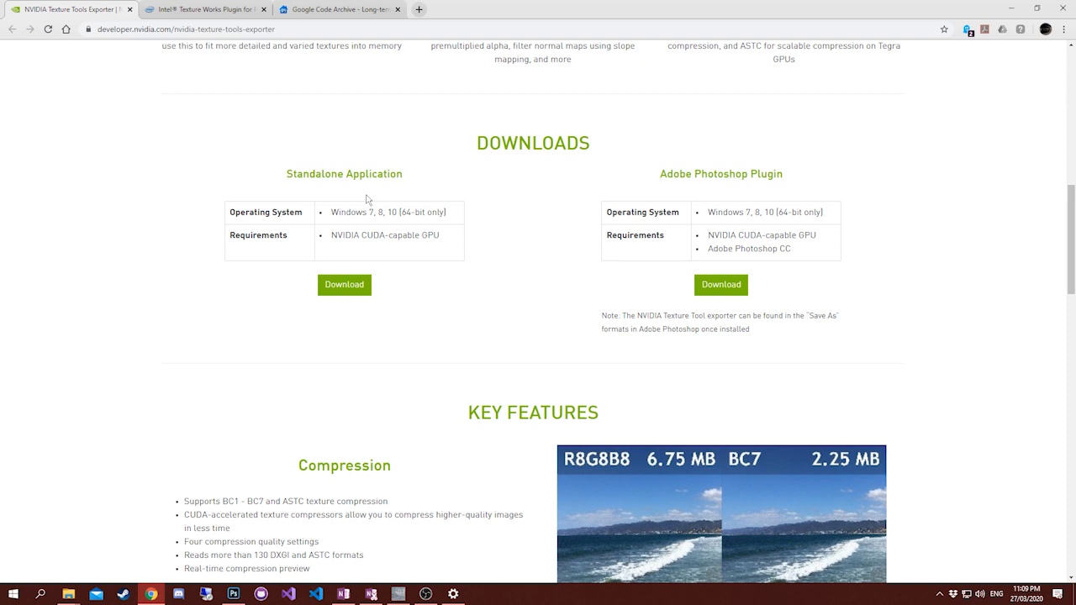
mouse_move(776, 153)
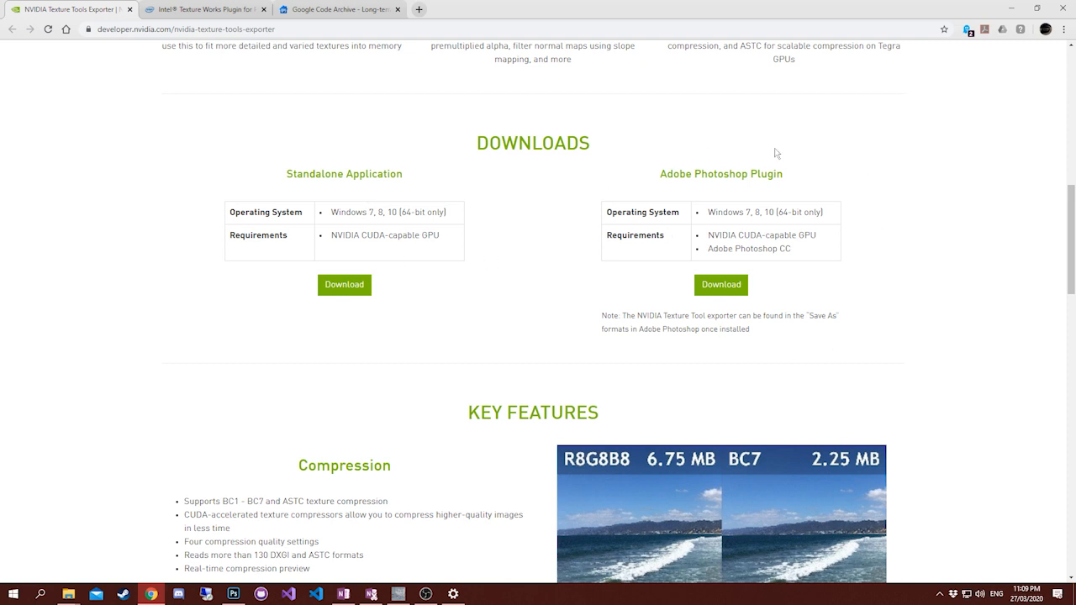
mouse_move(703, 329)
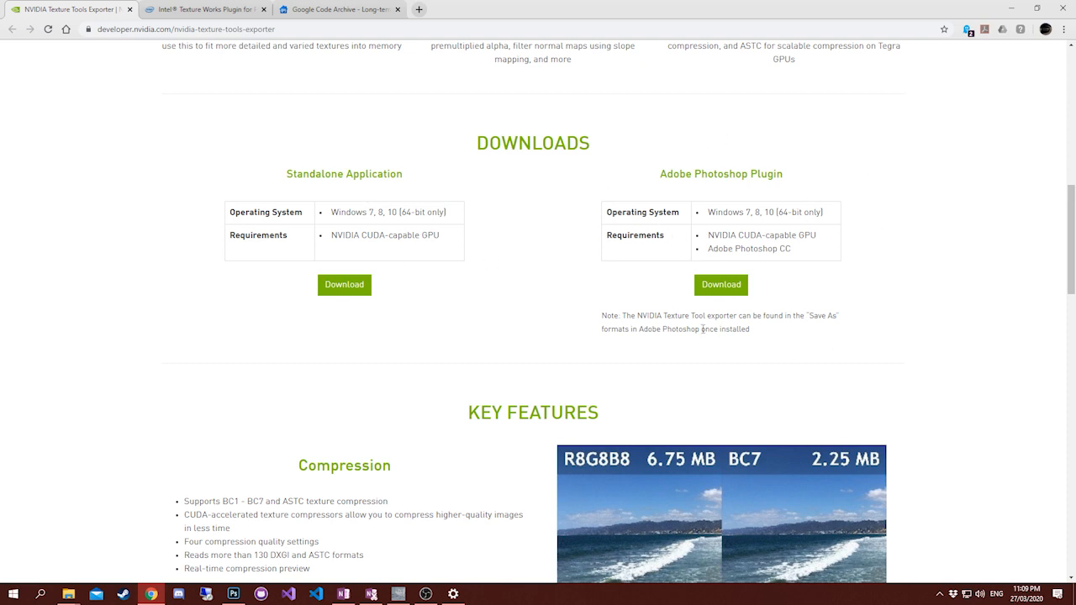
mouse_move(508, 259)
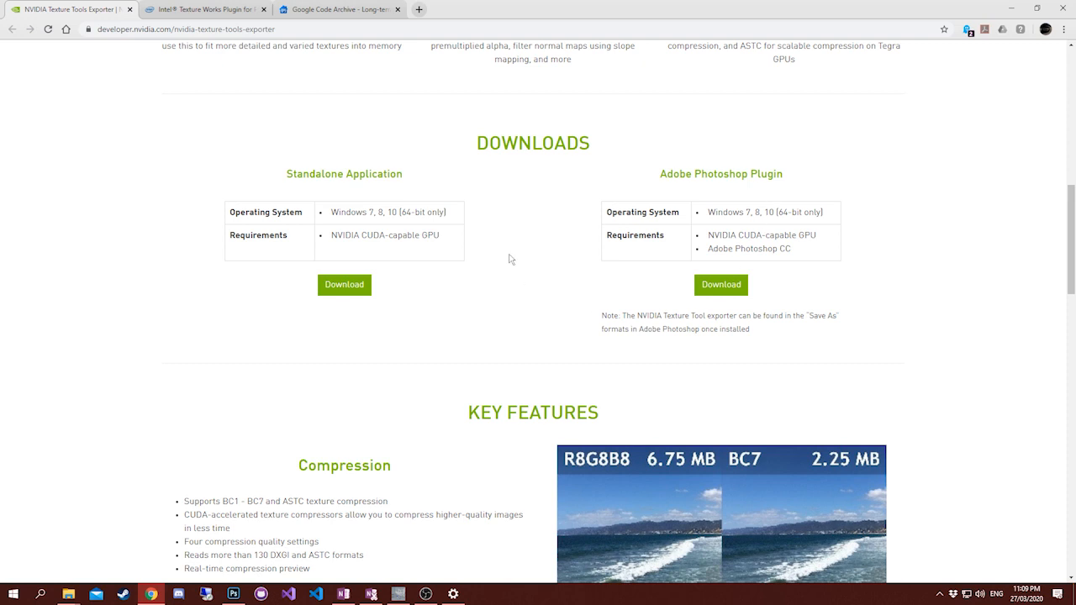
mouse_move(220, 220)
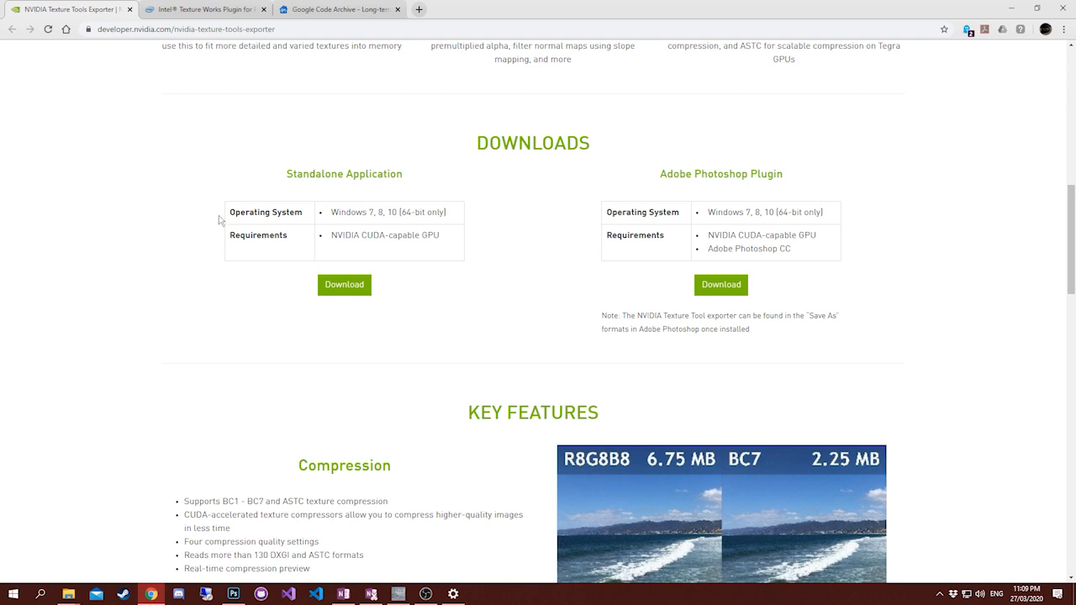
mouse_move(272, 209)
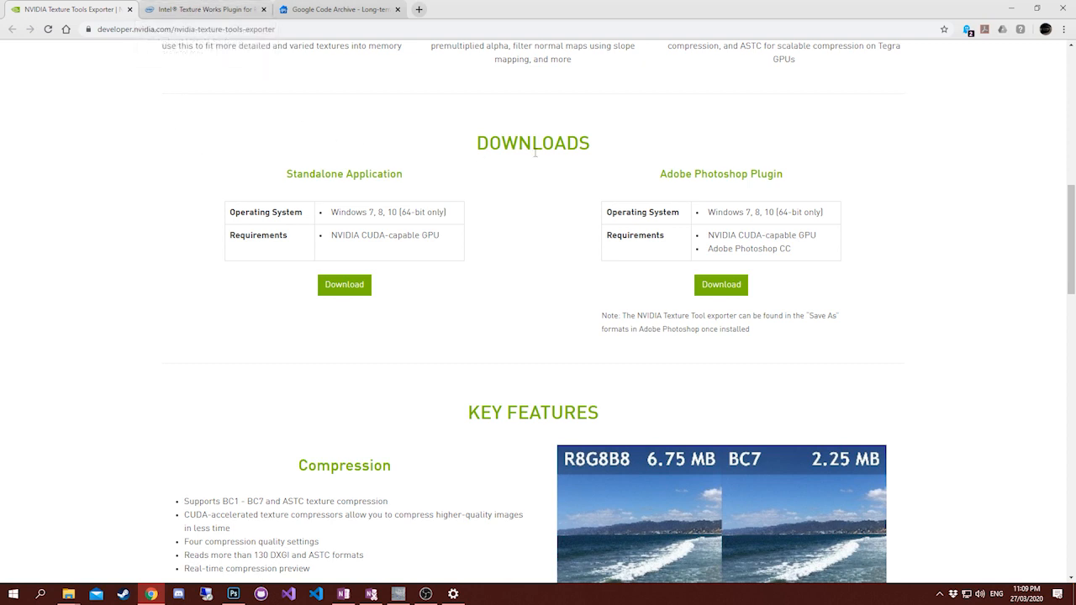
mouse_move(523, 212)
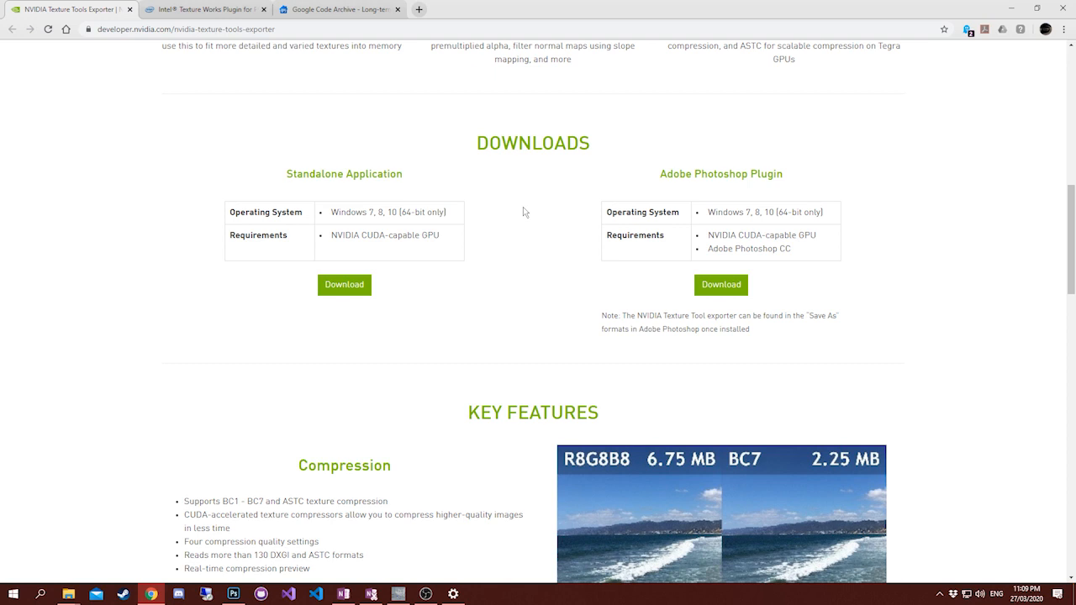
mouse_move(356, 101)
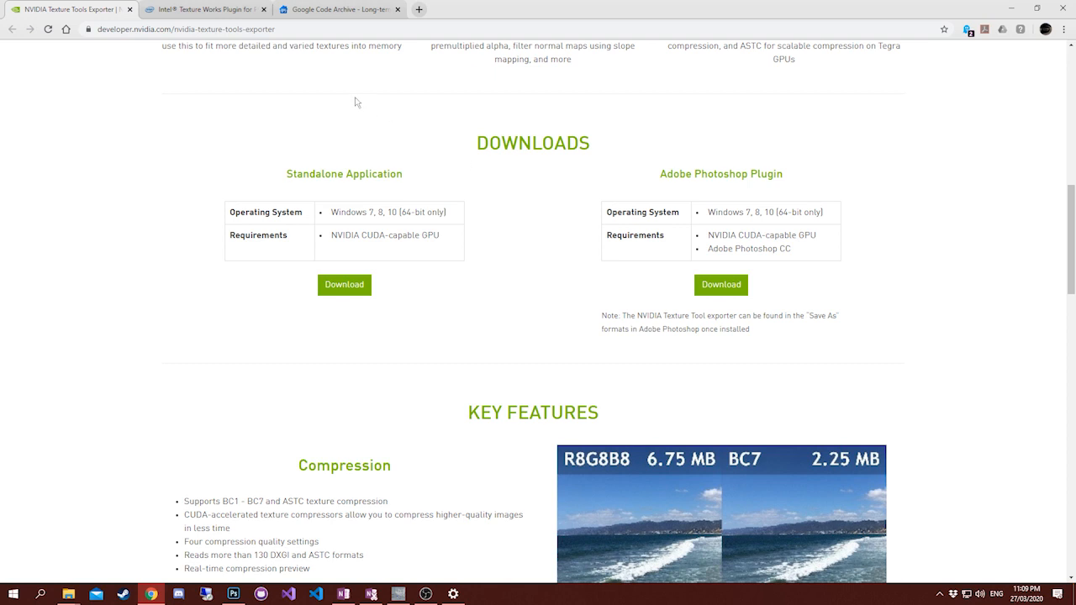
mouse_move(357, 116)
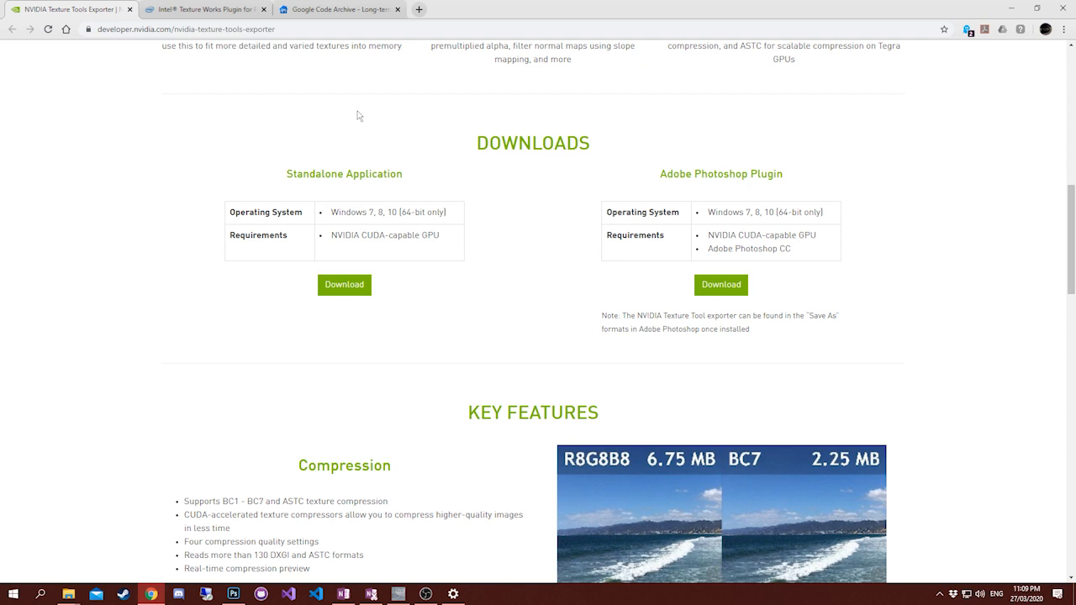
mouse_move(684, 203)
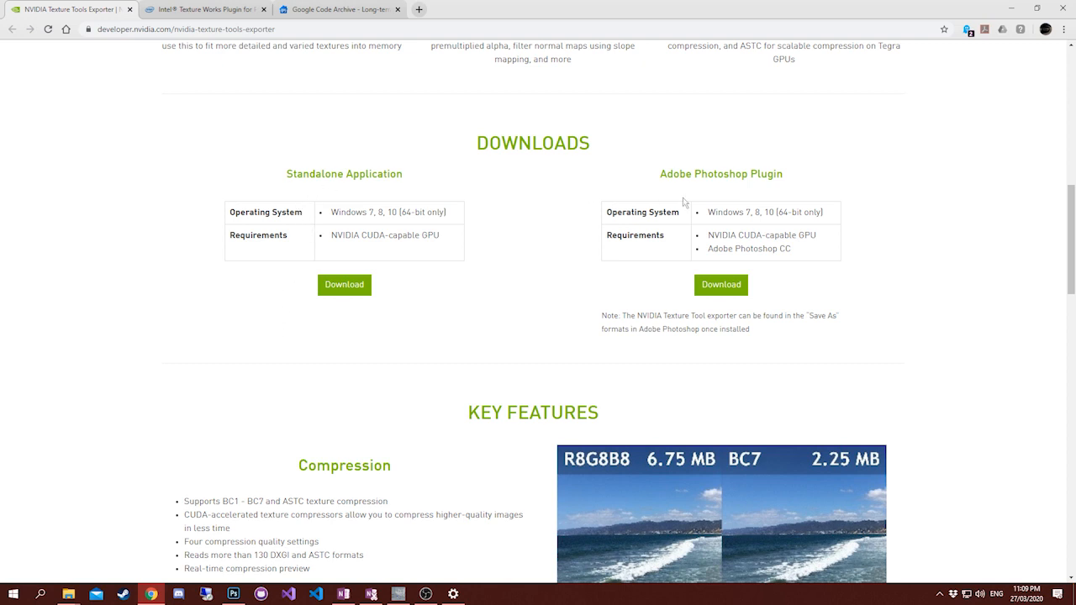
mouse_move(586, 177)
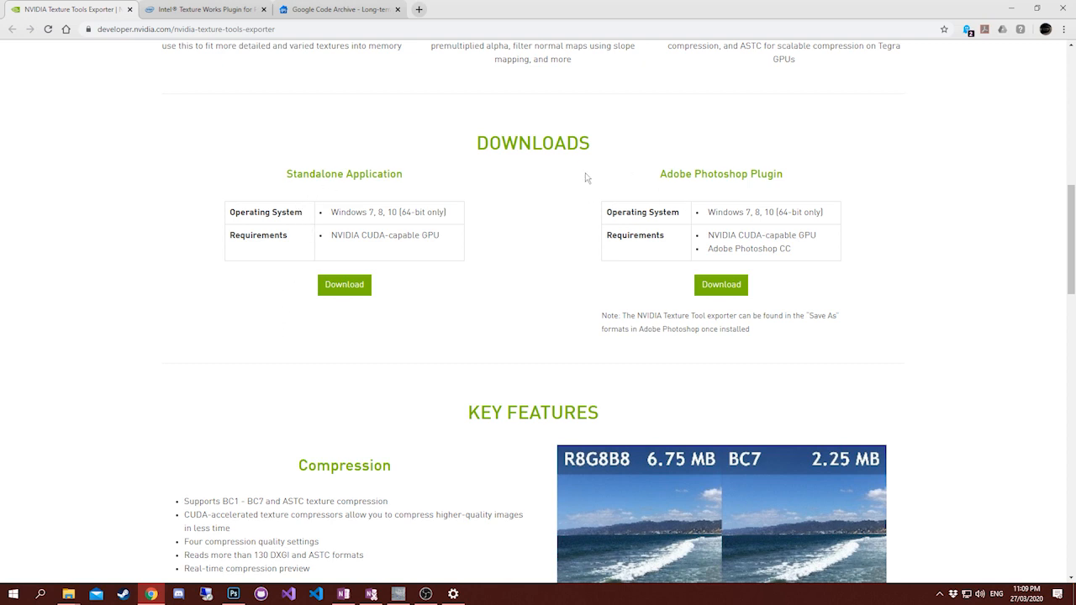
mouse_move(568, 177)
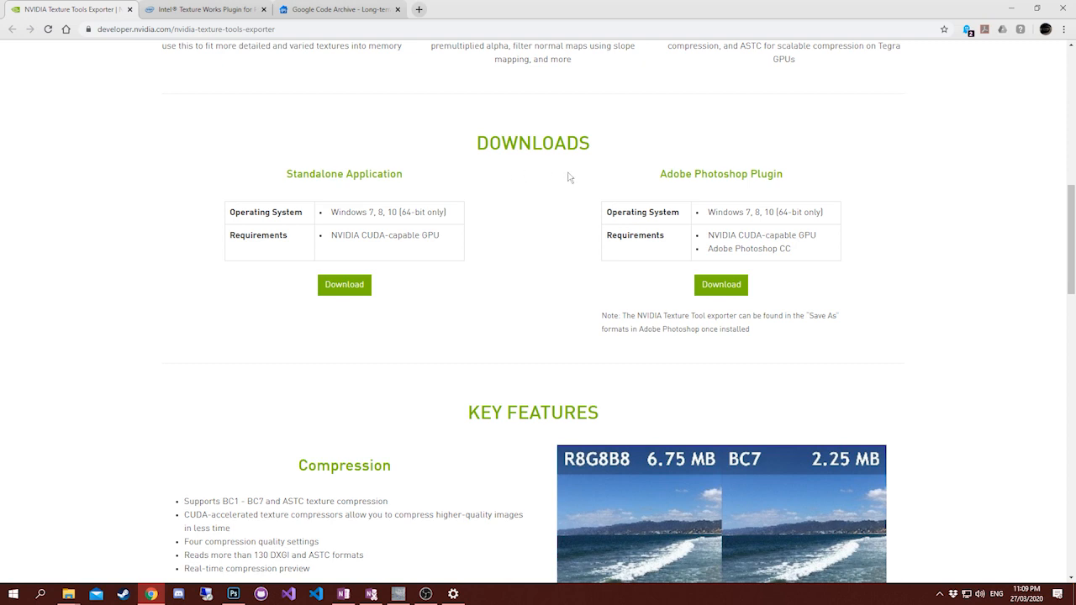
mouse_move(755, 206)
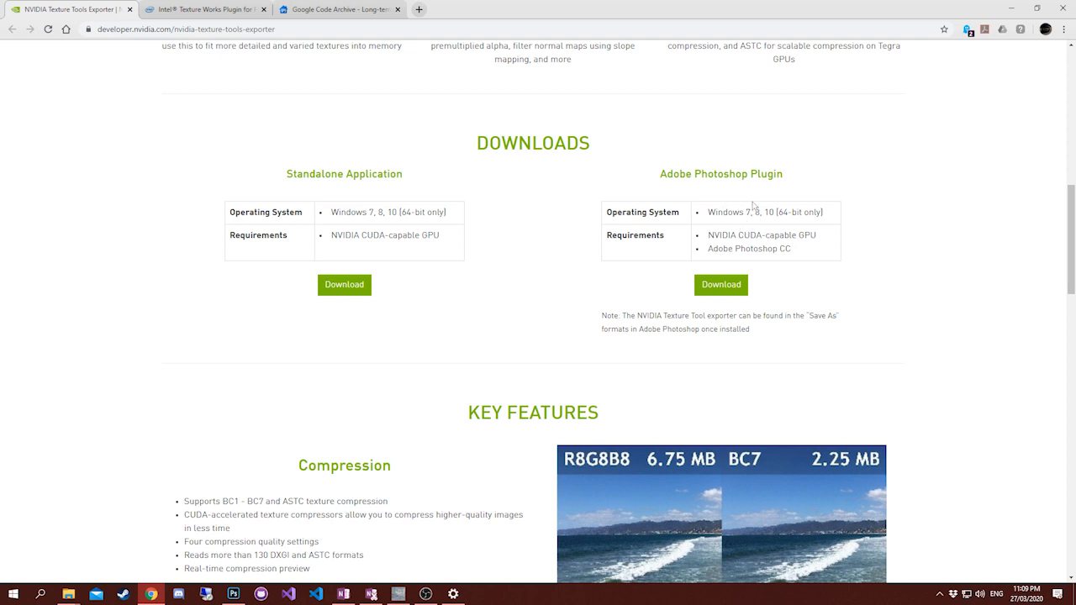
mouse_move(721, 285)
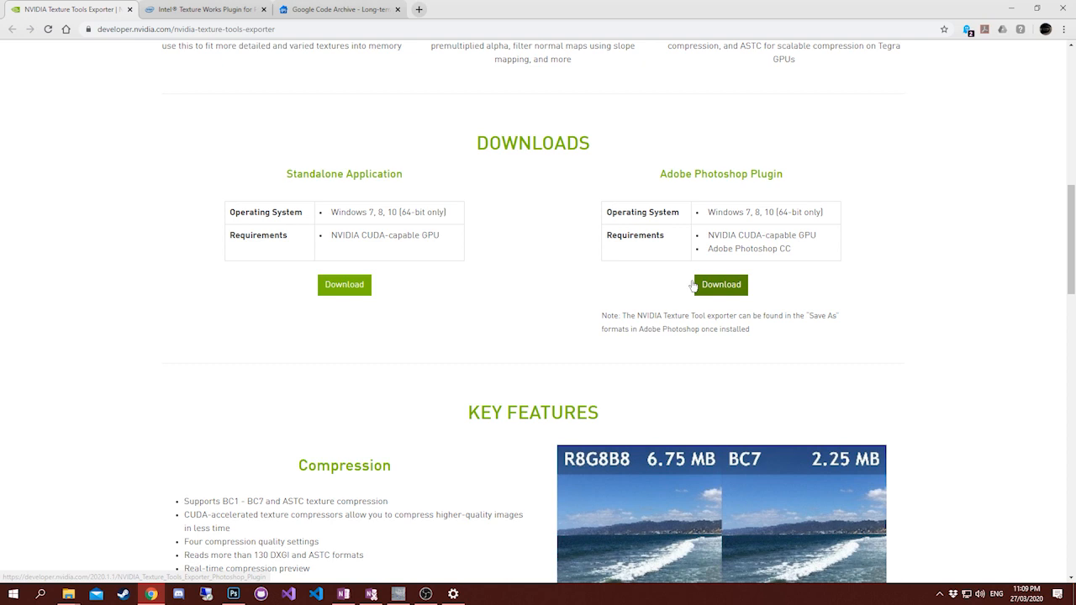
mouse_move(461, 103)
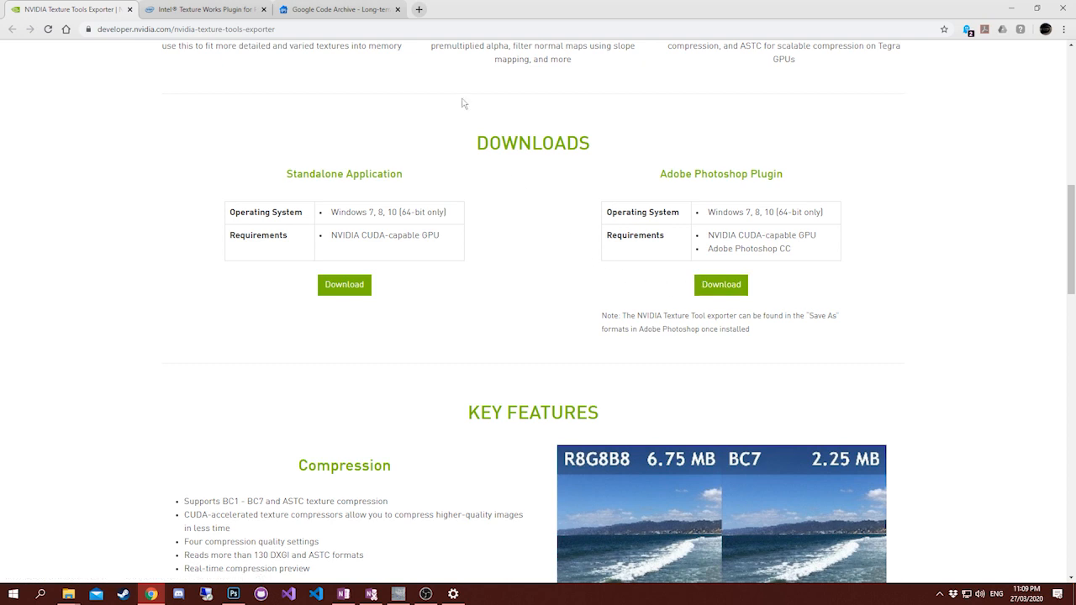
mouse_move(337, 10)
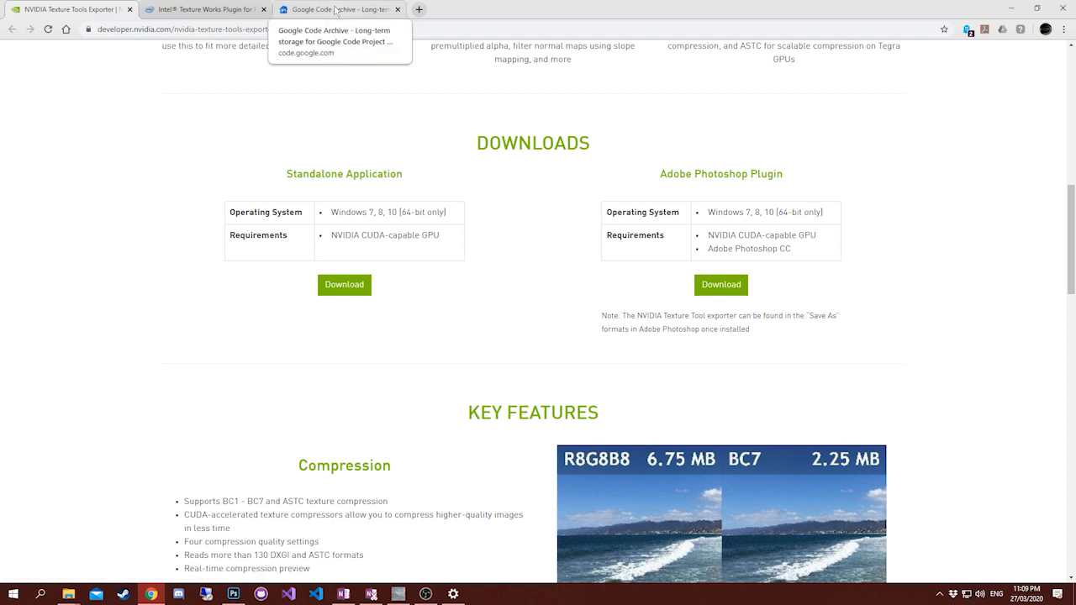